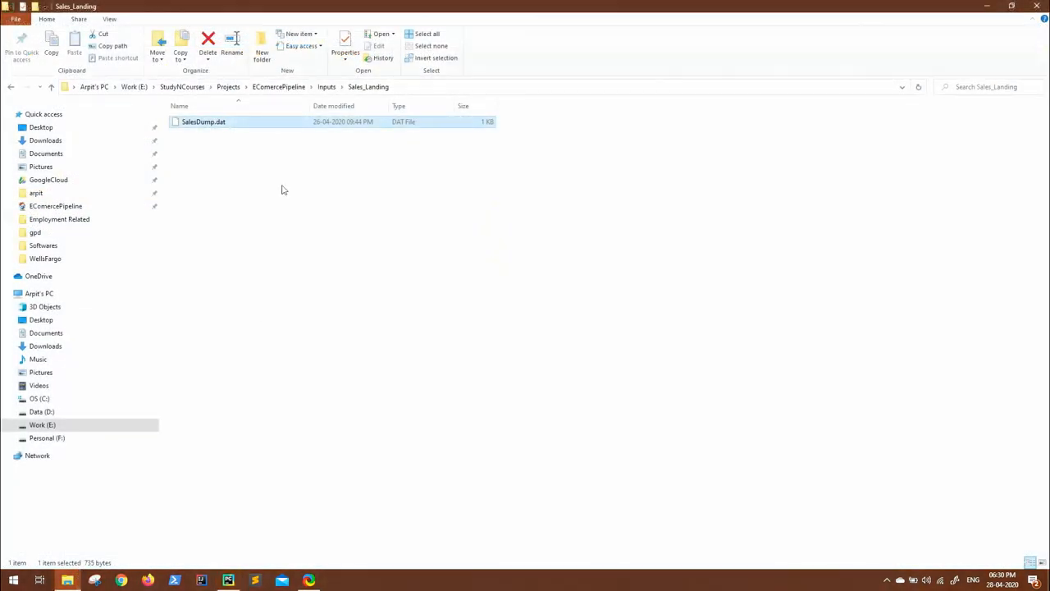
- Open SalesDump.dat in Sublime Text and copy all its pipe-delimited sales records
double_click(203, 121)
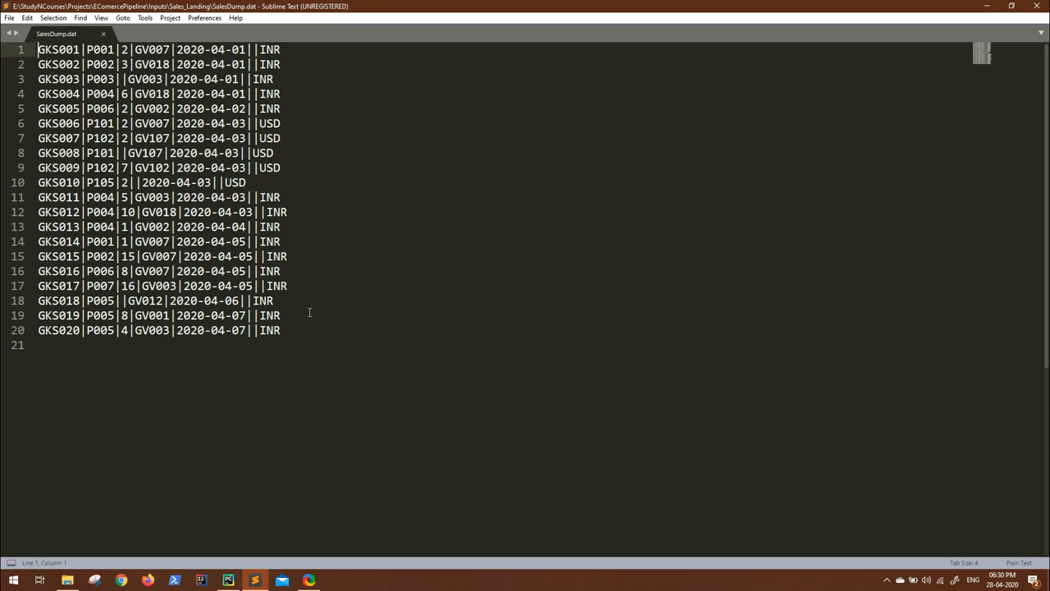
key("ctrl+a")
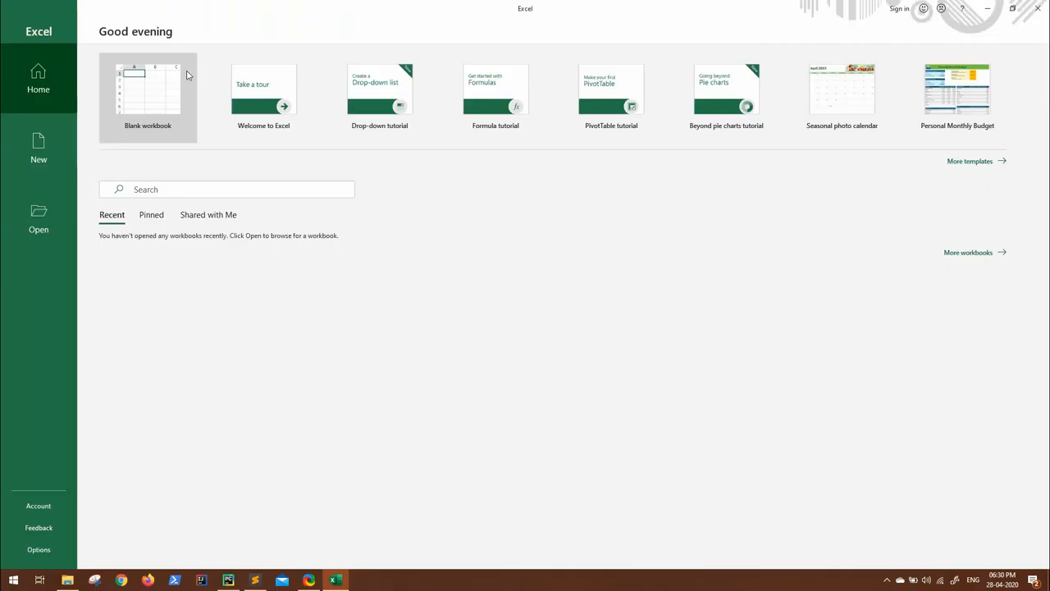
- Paste the records into a blank workbook and split them on the | delimiter with Text to Columns
left_click(148, 90)
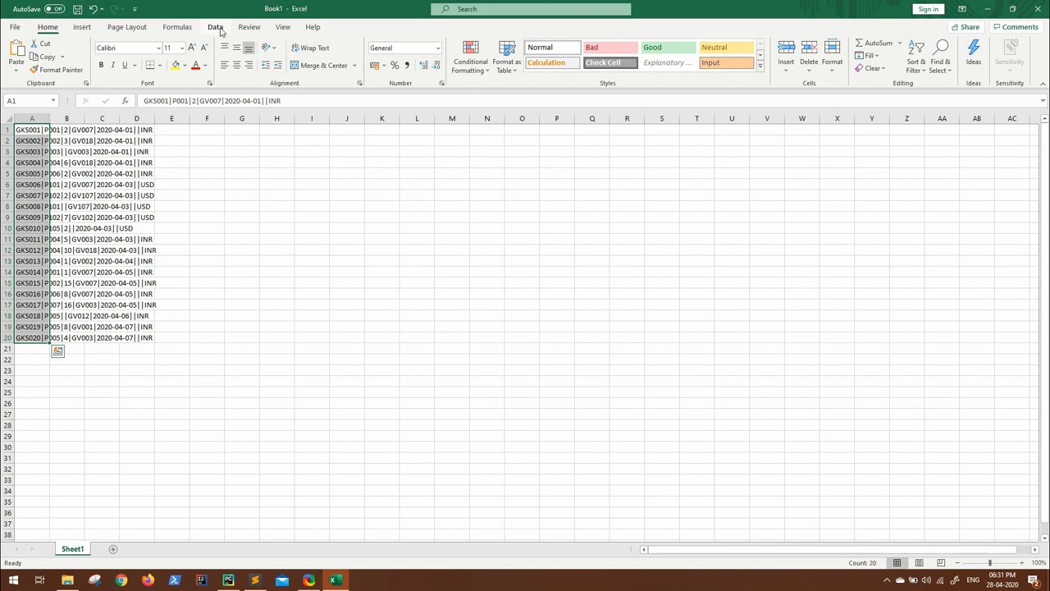
left_click(215, 28)
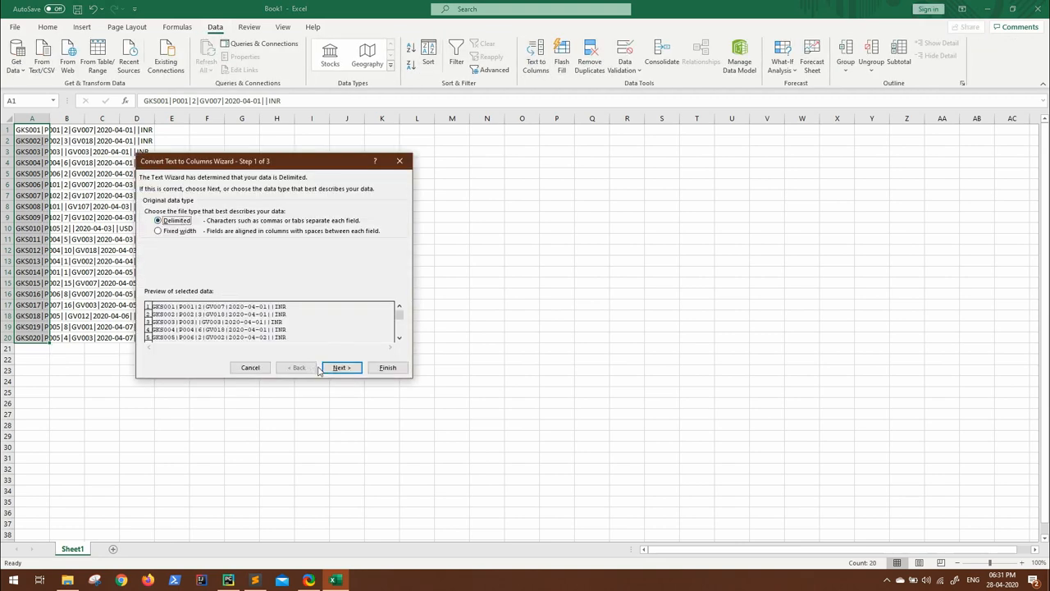
left_click(341, 367)
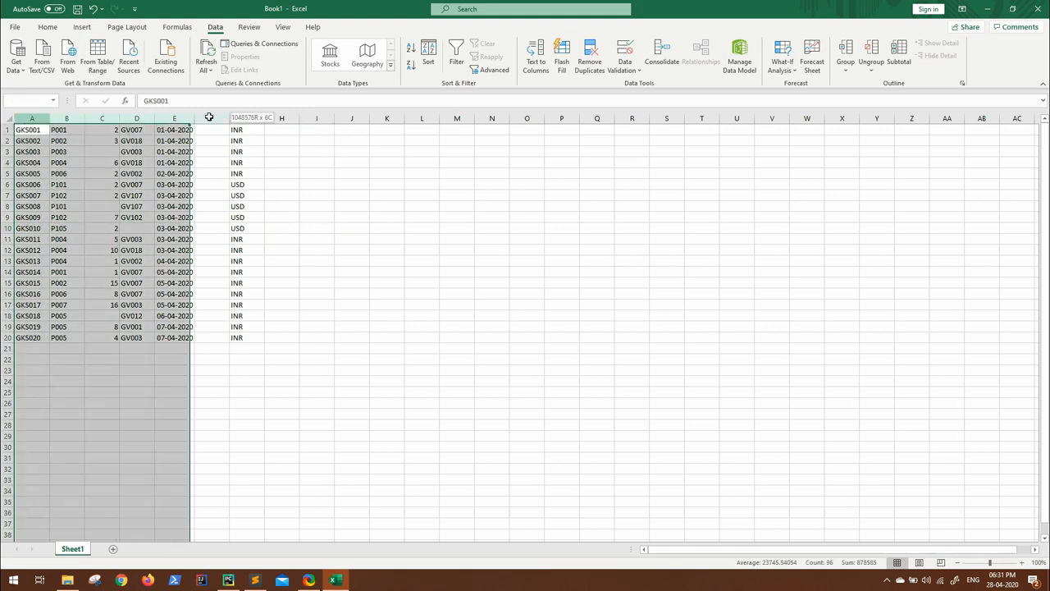
left_click(255, 580)
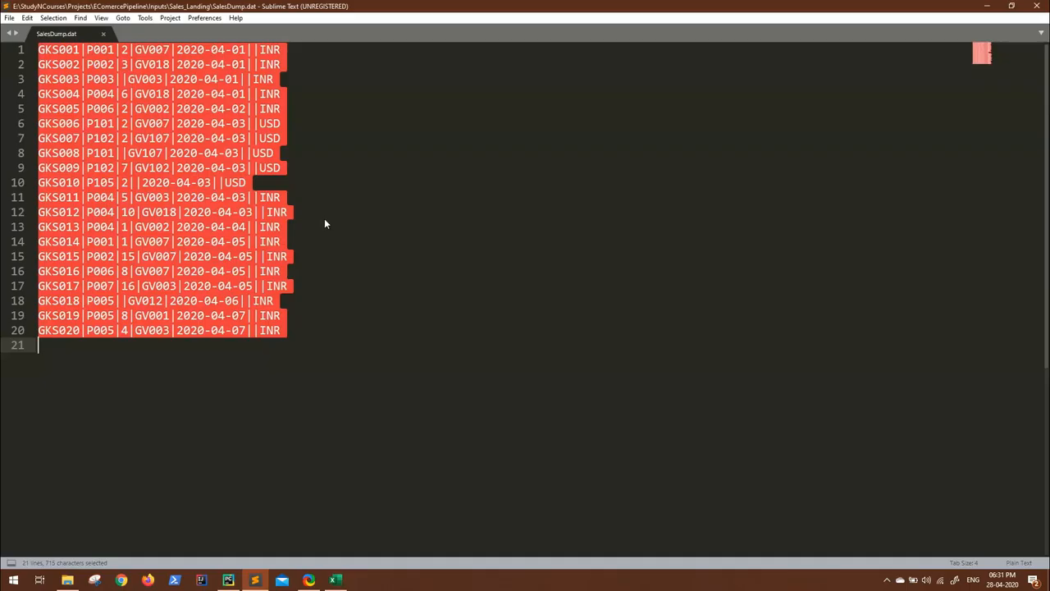
left_click(228, 580)
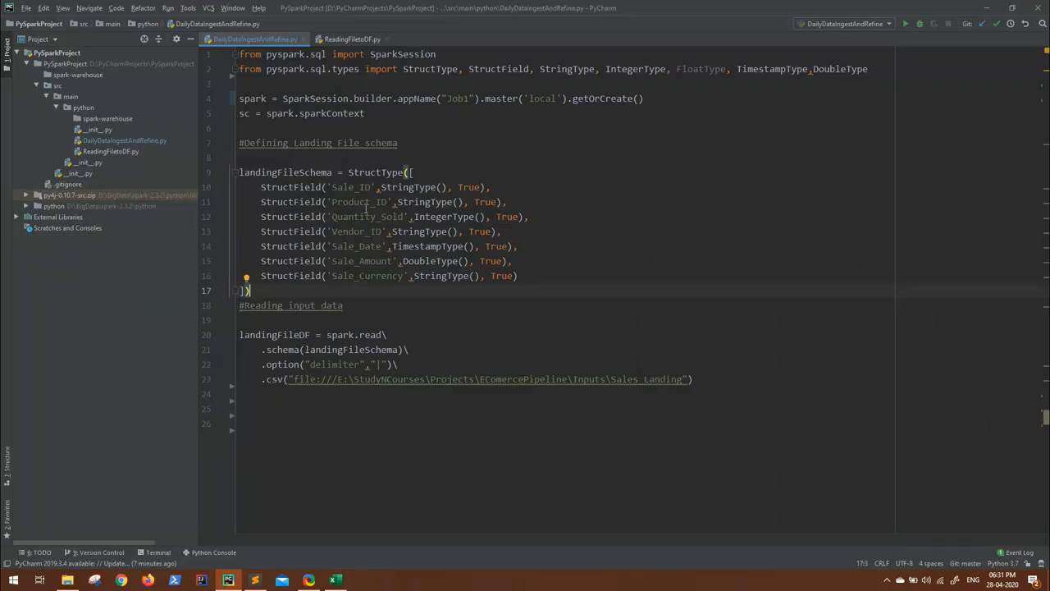
left_click(333, 580)
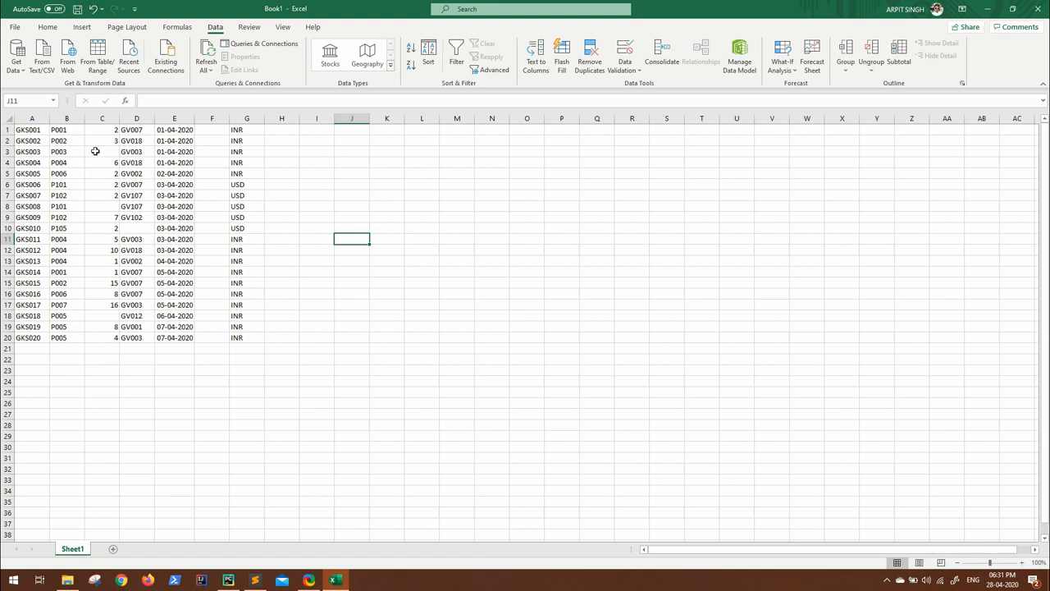
left_click(228, 579)
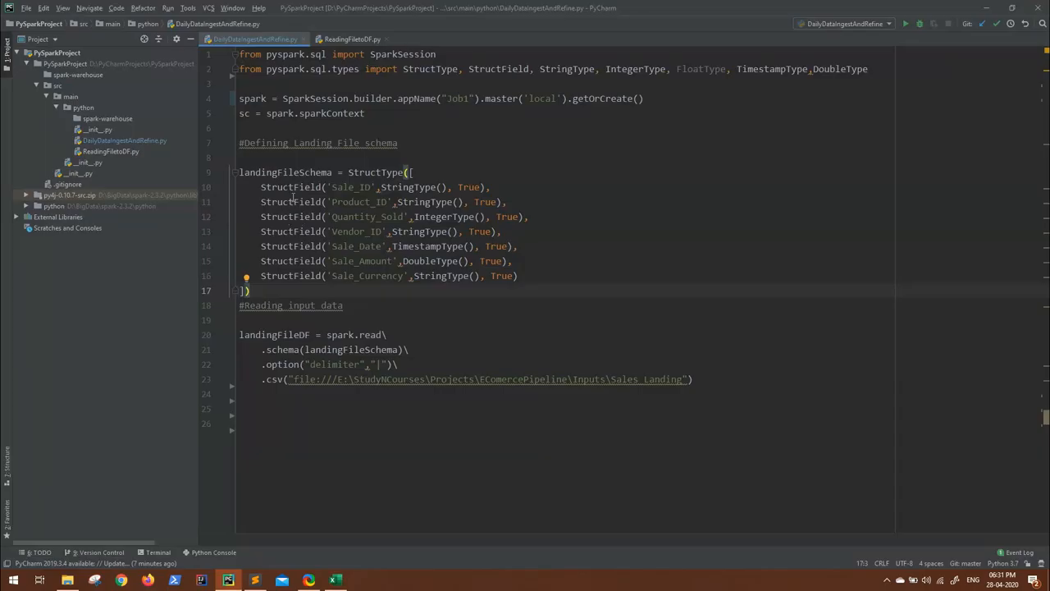
left_click(335, 580)
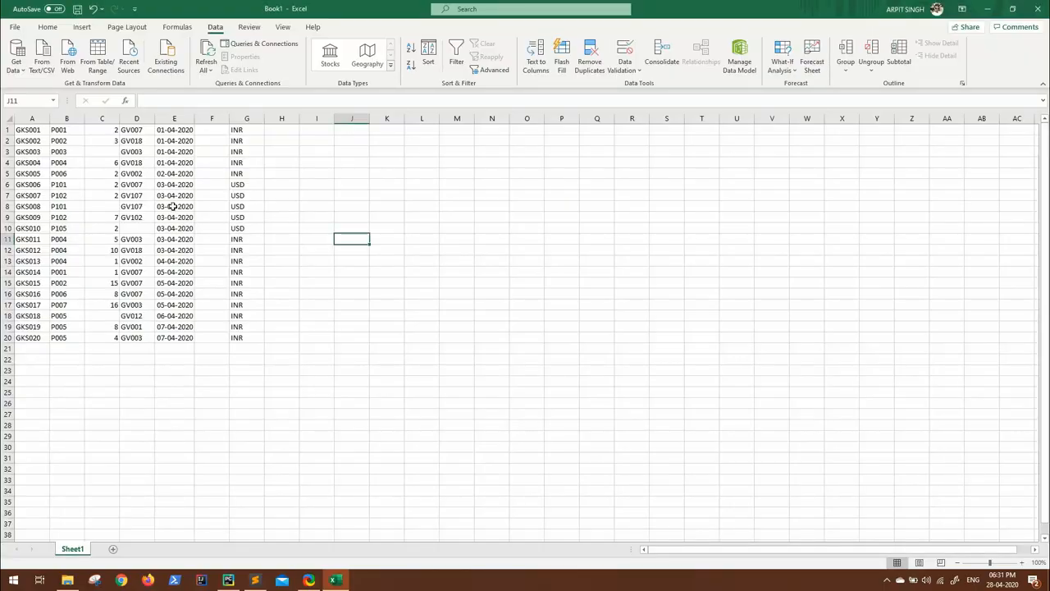
left_click(102, 151)
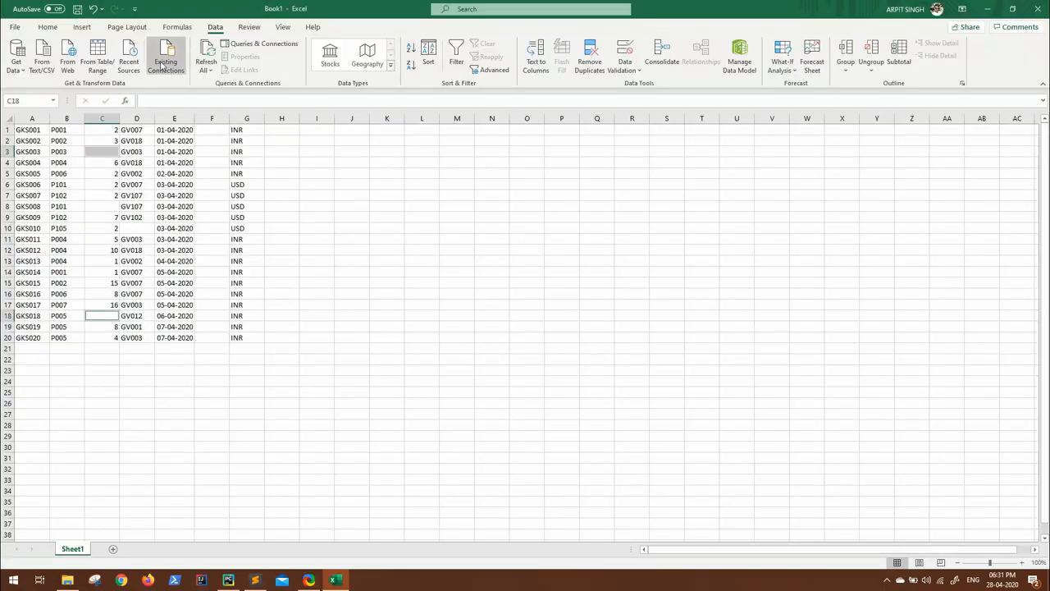
- Fill blank quantity cells C3, C18 and vendor cell D10 with yellow, then leave Excel
left_click(47, 27)
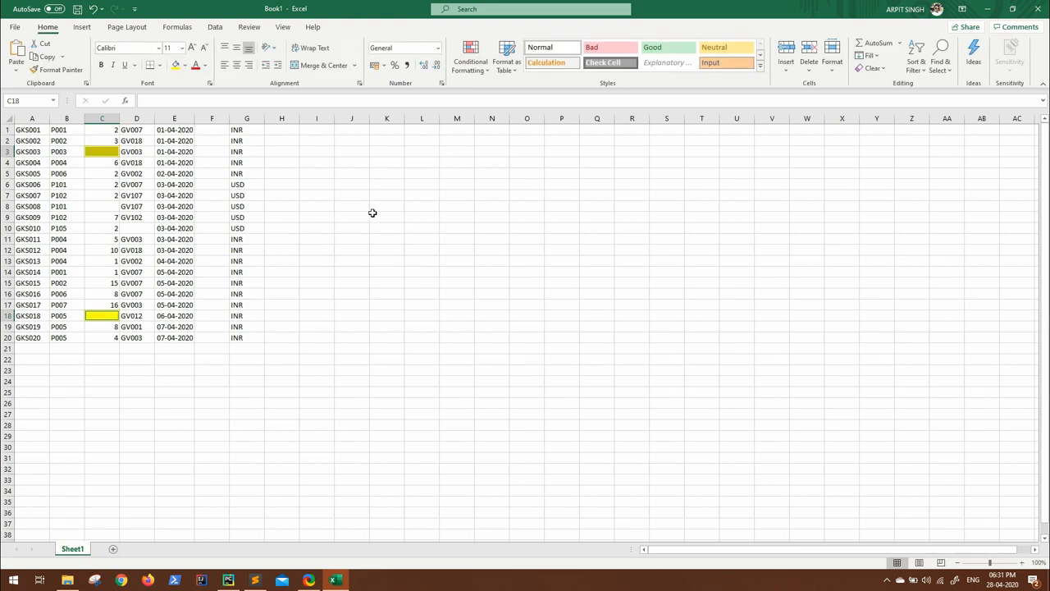
mouse_move(146, 241)
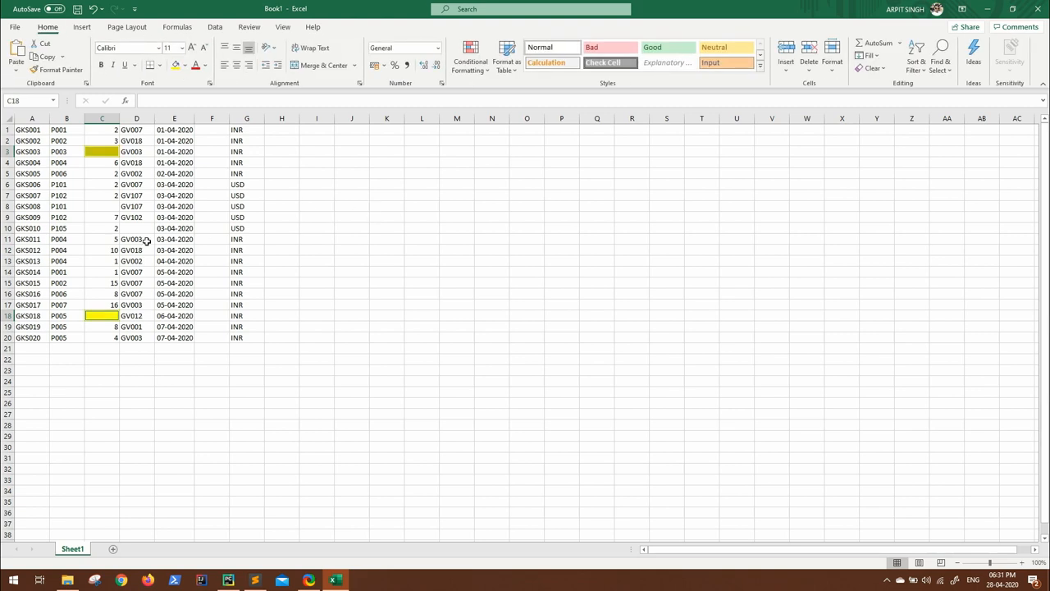
left_click(136, 228)
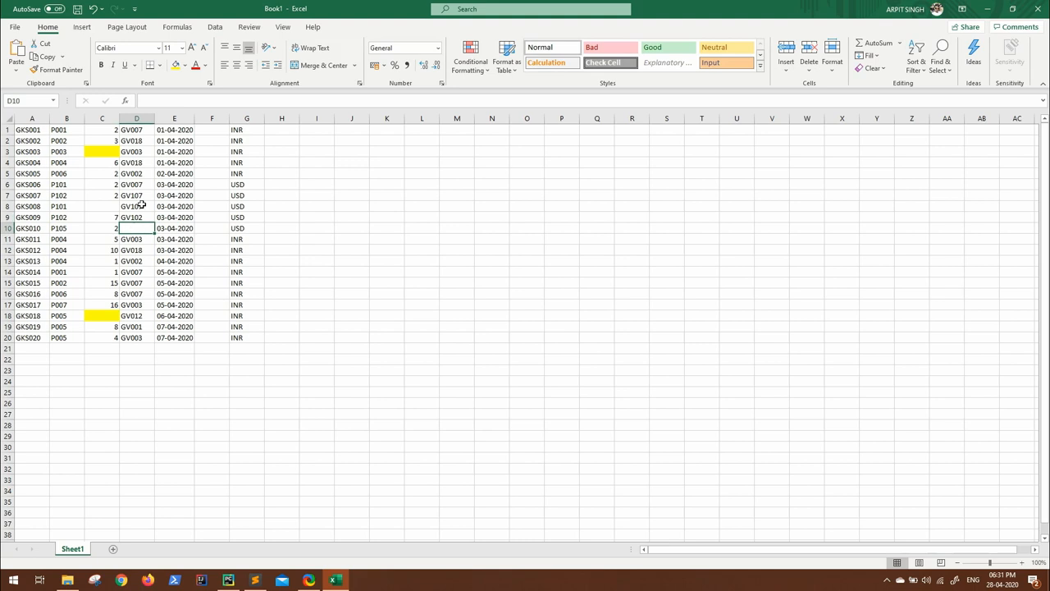
left_click(351, 293)
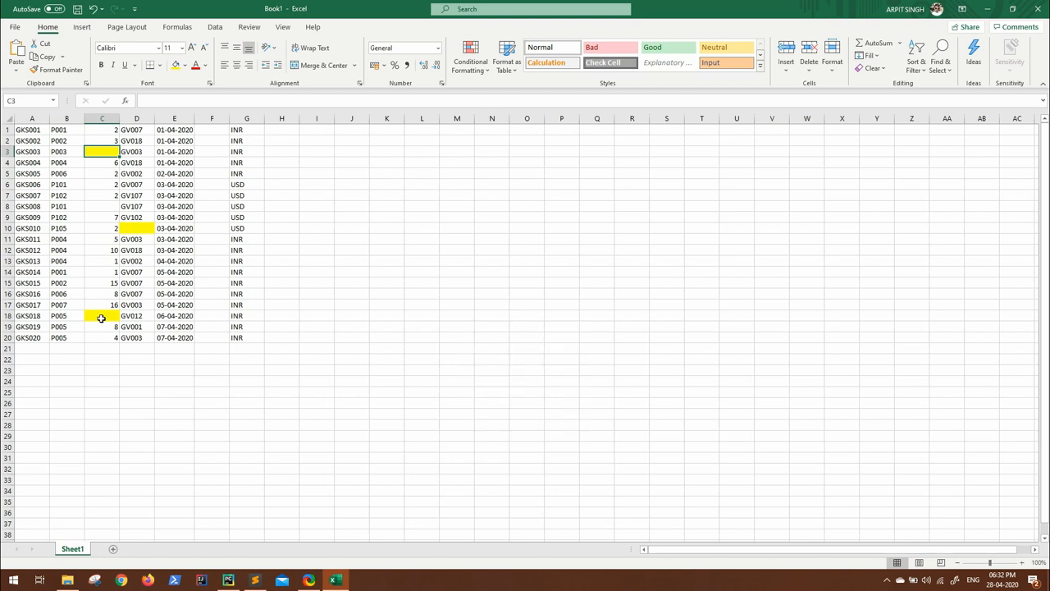
left_click(228, 579)
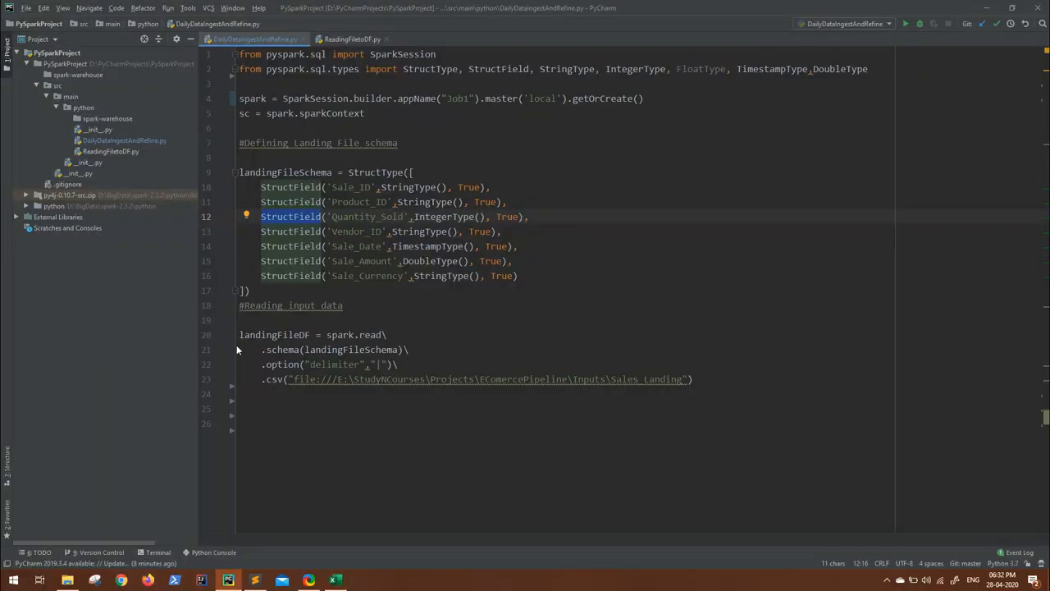
left_click_drag(238, 333, 399, 365)
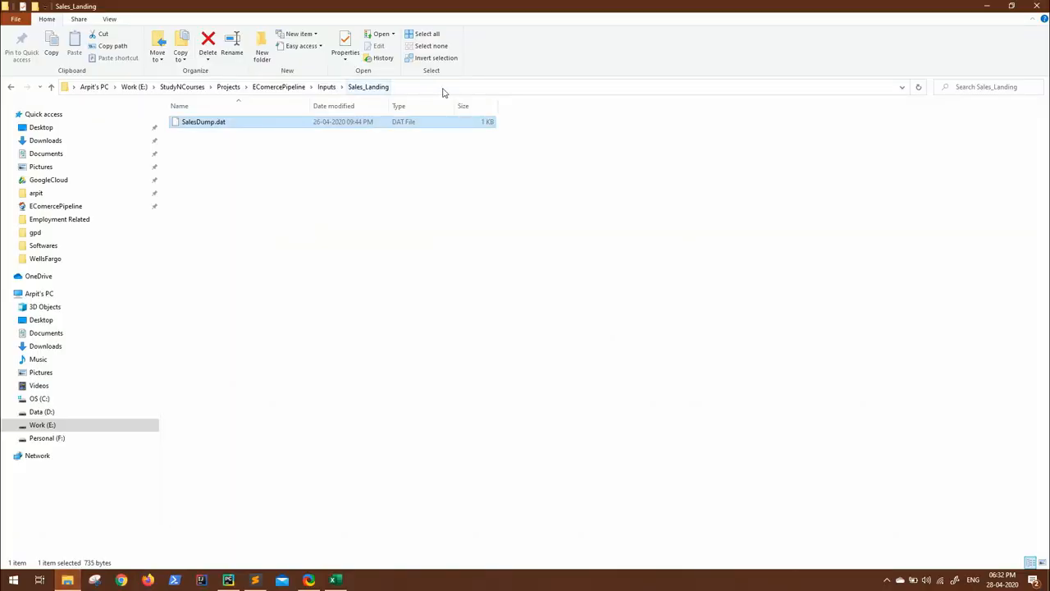
- Return from the Sales_Landing folder to DailyDataIngestAndRefine.py in PyCharm
left_click(228, 580)
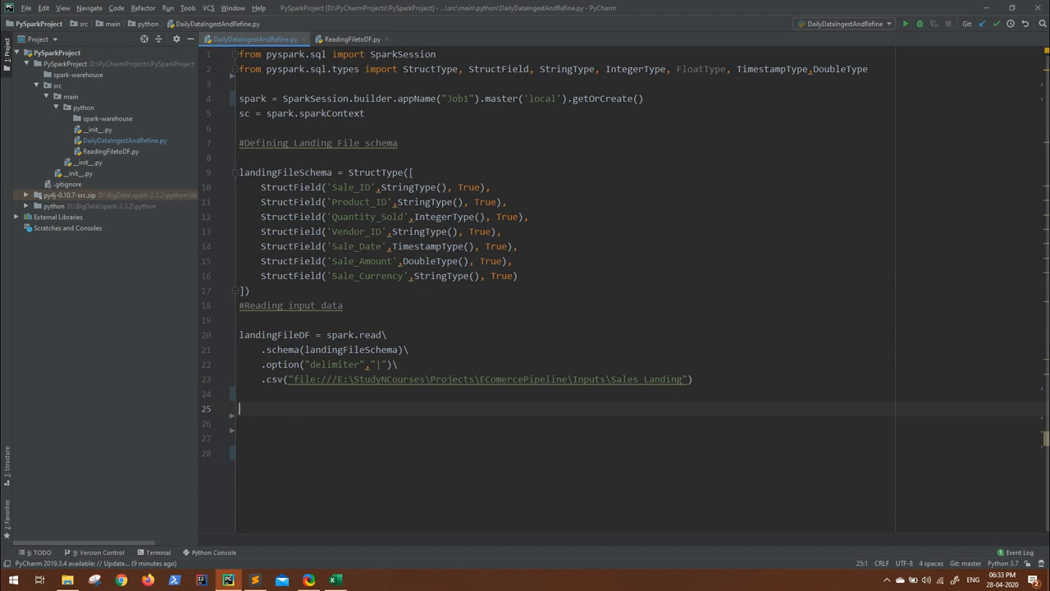
- Type the validData and inValidData variable names on new script lines
type("validData")
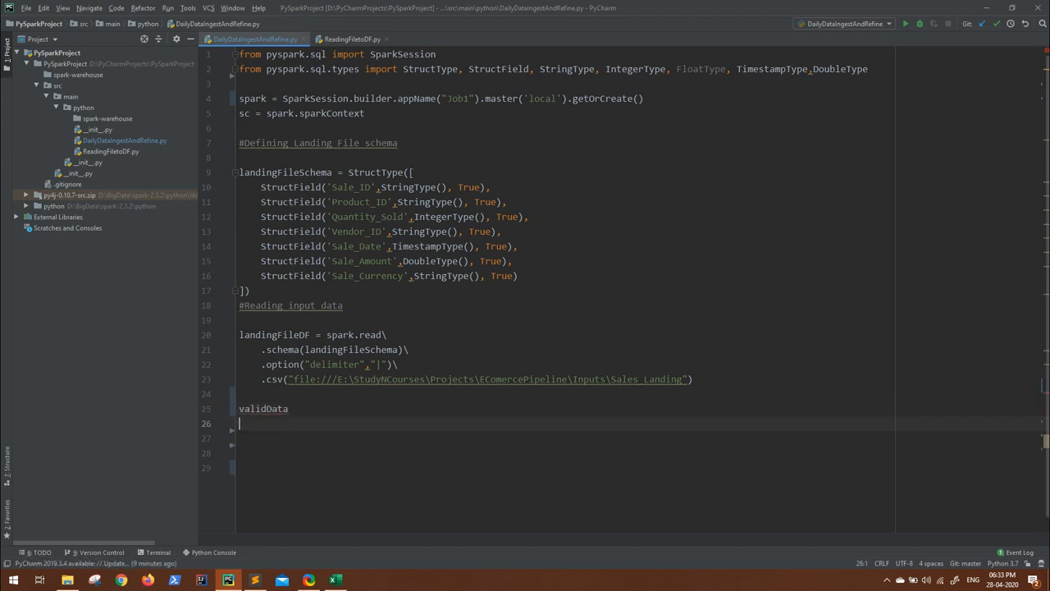
type("inVali")
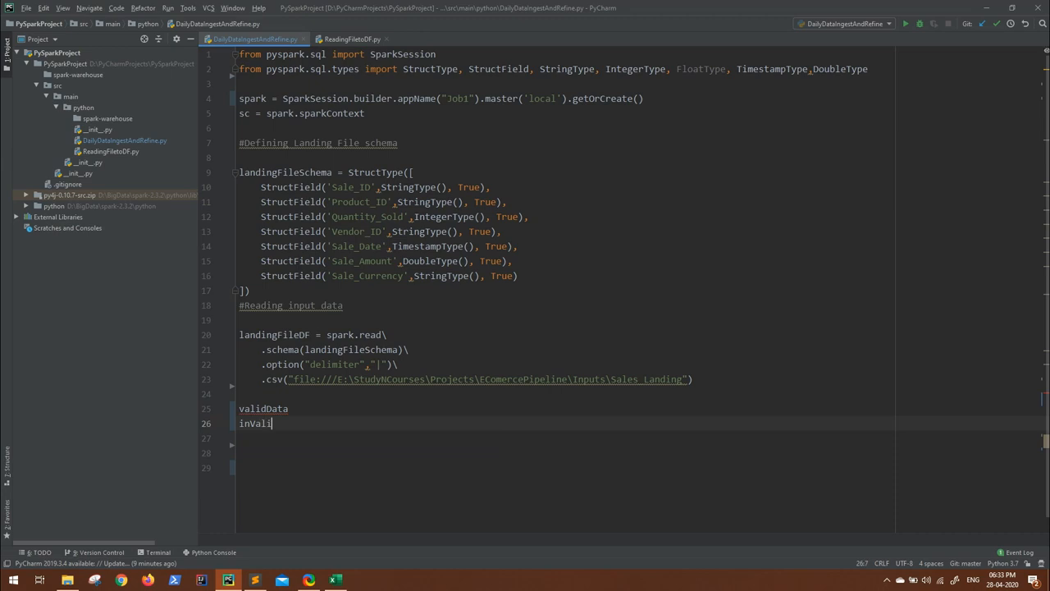
type("dData")
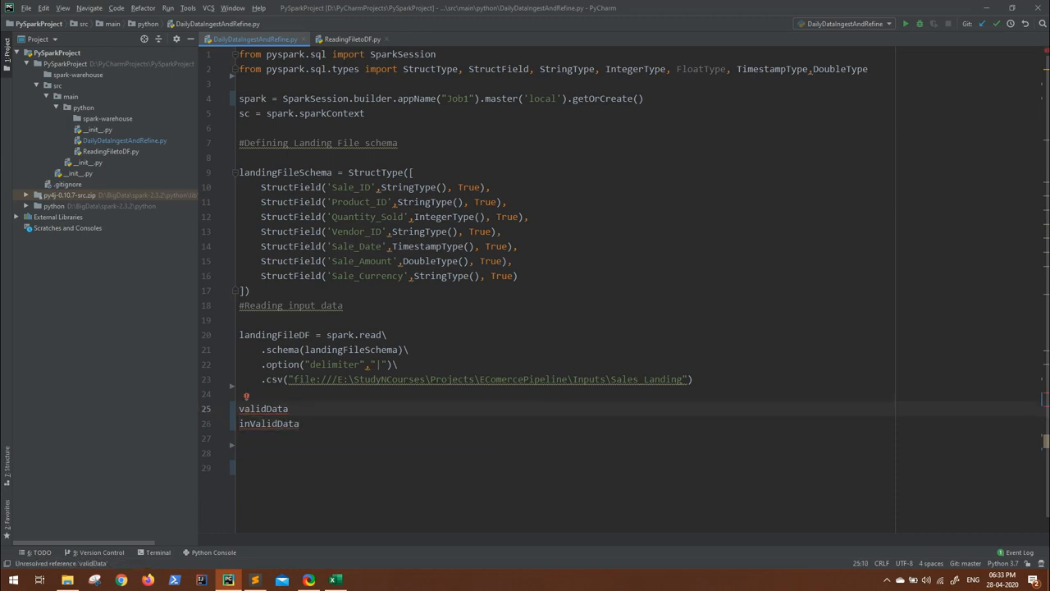
left_click(333, 580)
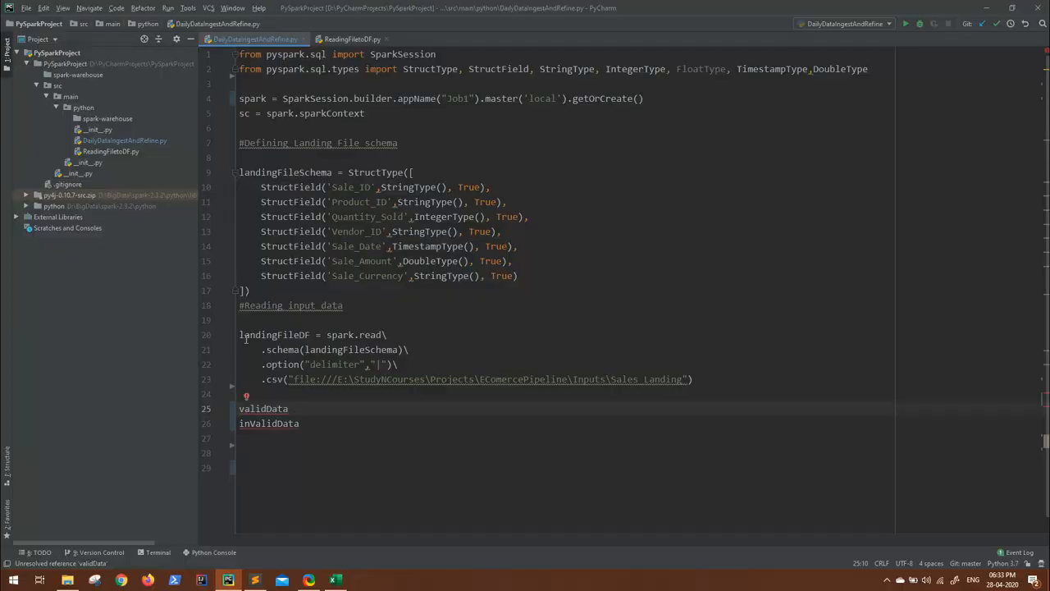
- Assign validData = landingFileDF.filter(col()) with the condition still empty
double_click(274, 335)
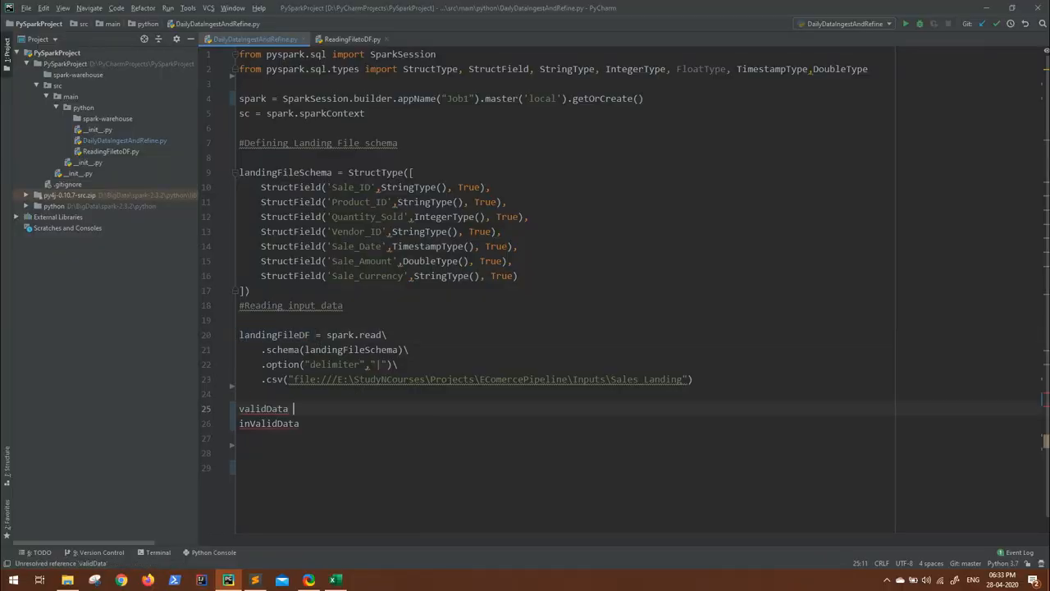
type("=")
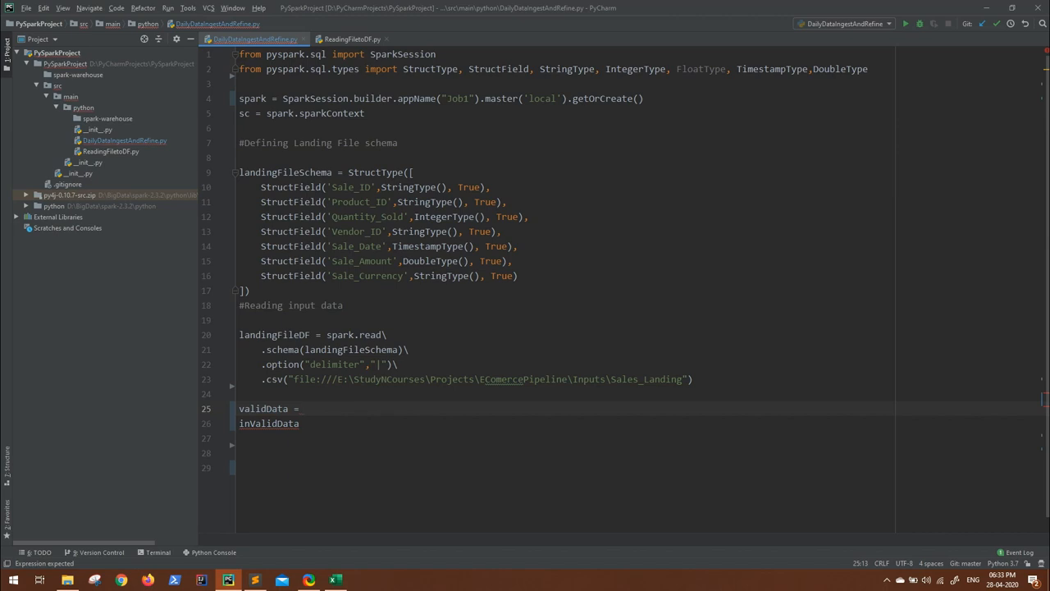
type("landingFileDF")
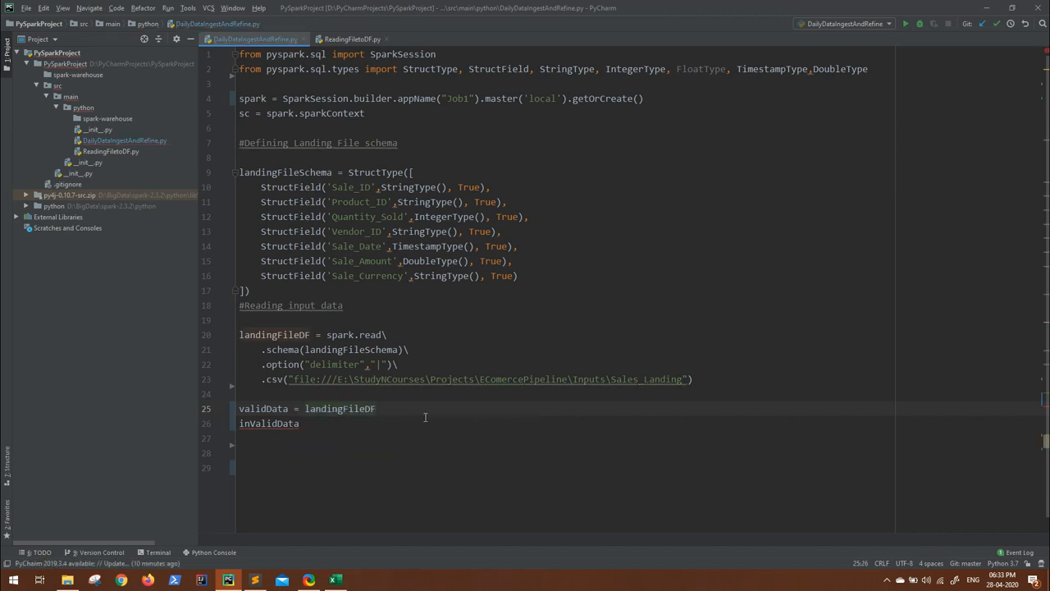
type(".filter")
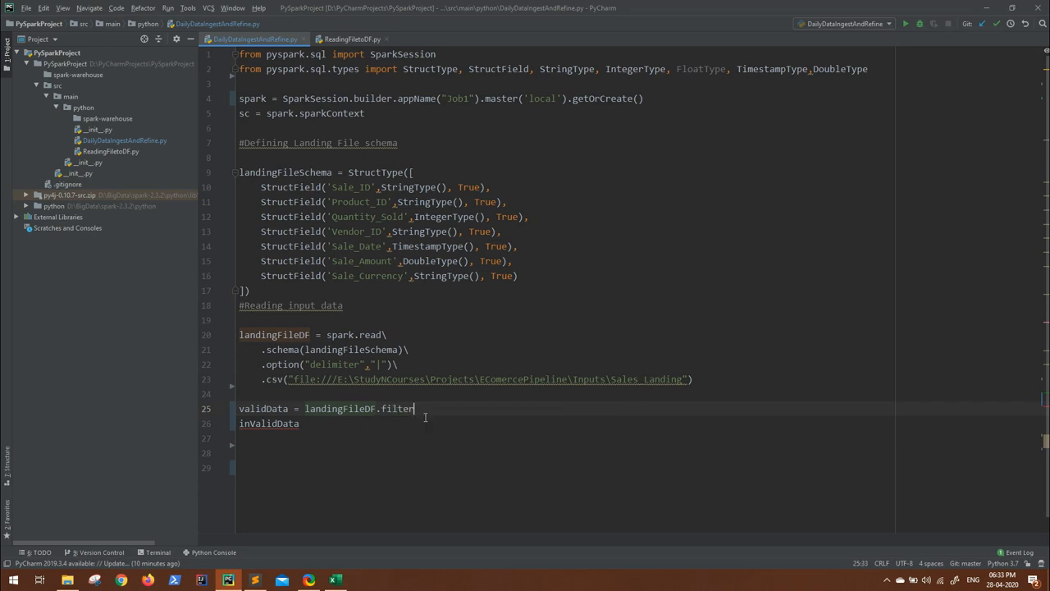
type("()")
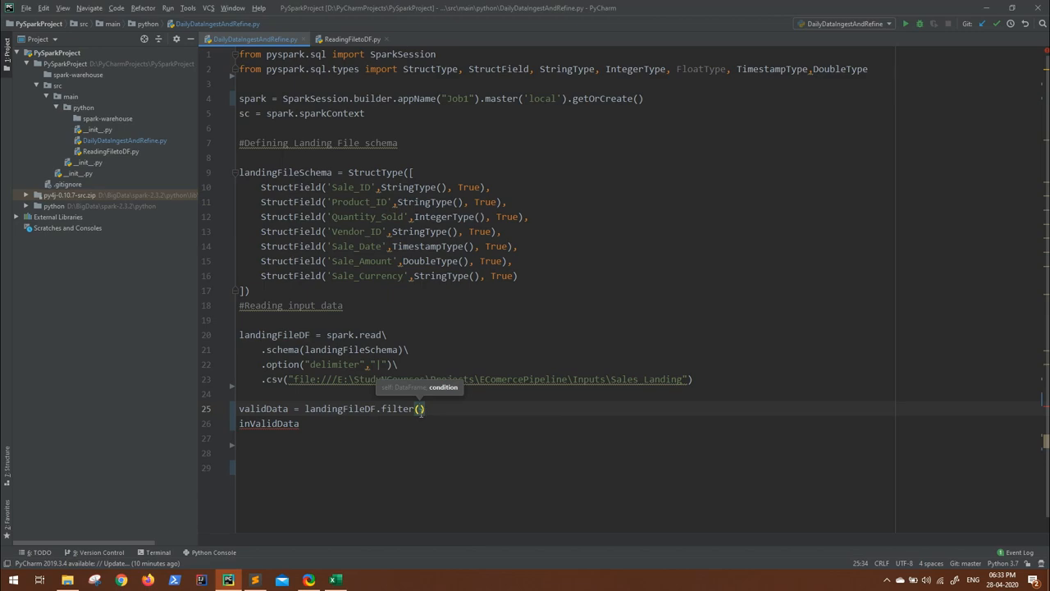
left_click(333, 580)
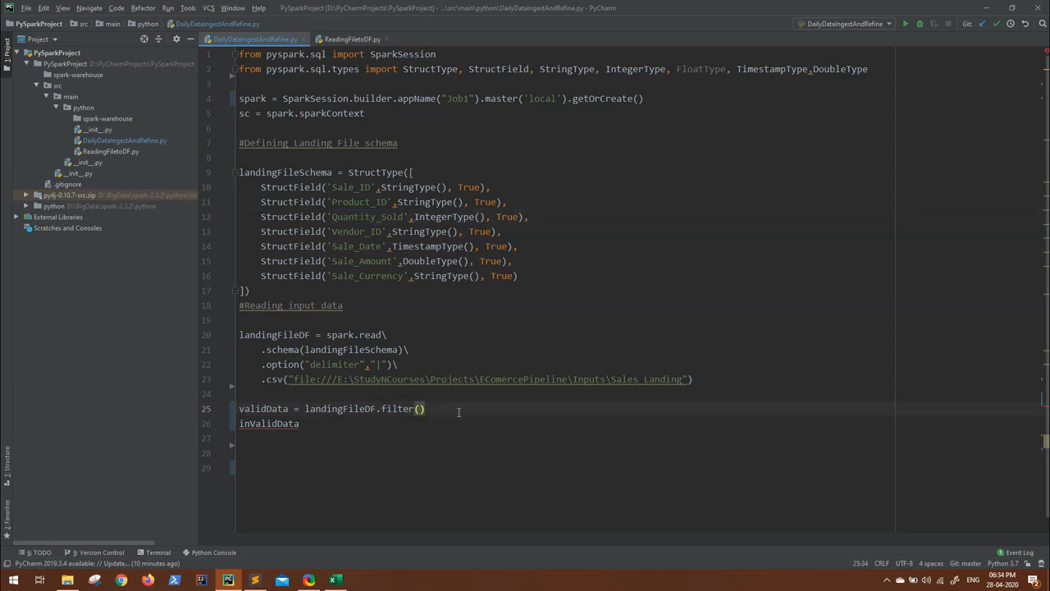
mouse_move(488, 411)
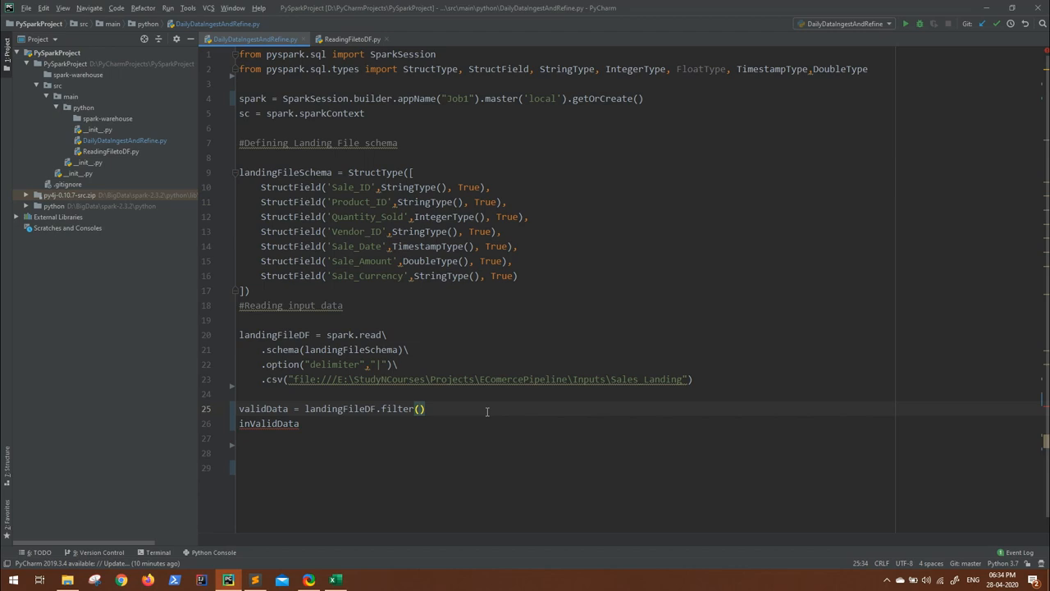
type("col(")
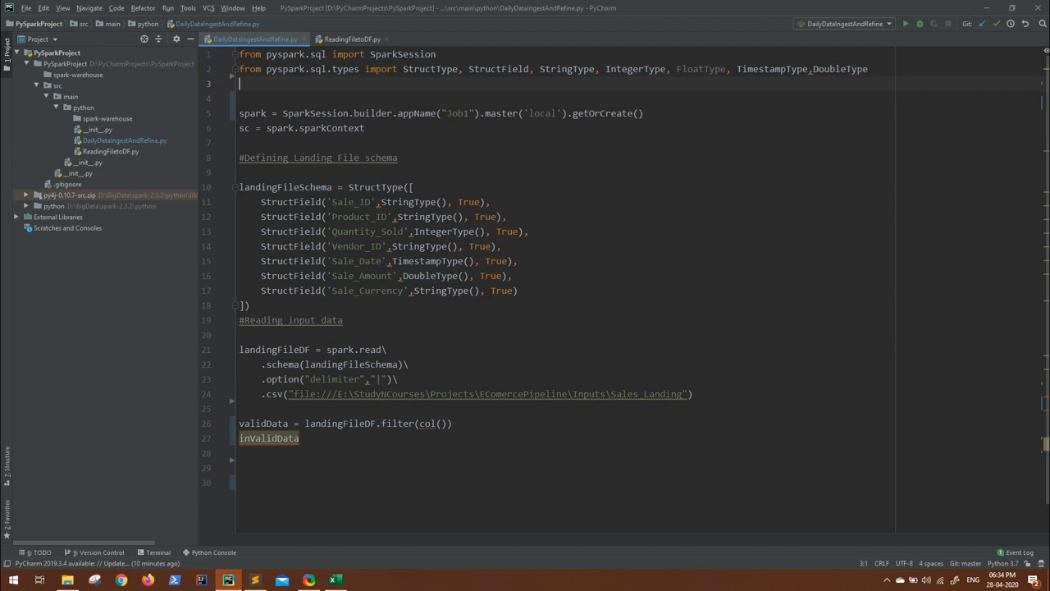
- Add the import 'from pyspark.sql import functions as psf'
type("from pys")
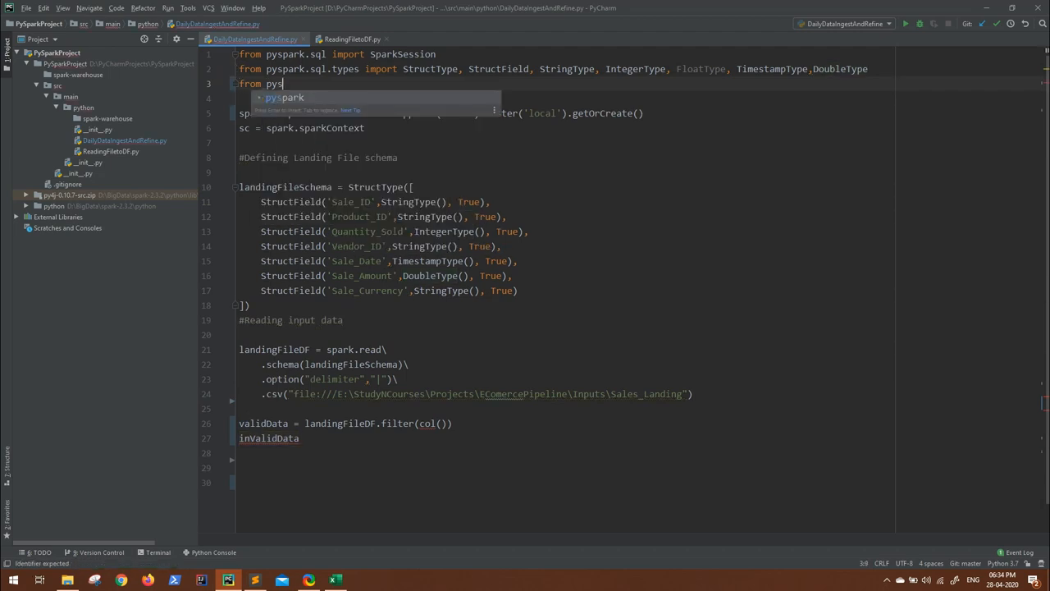
type(".")
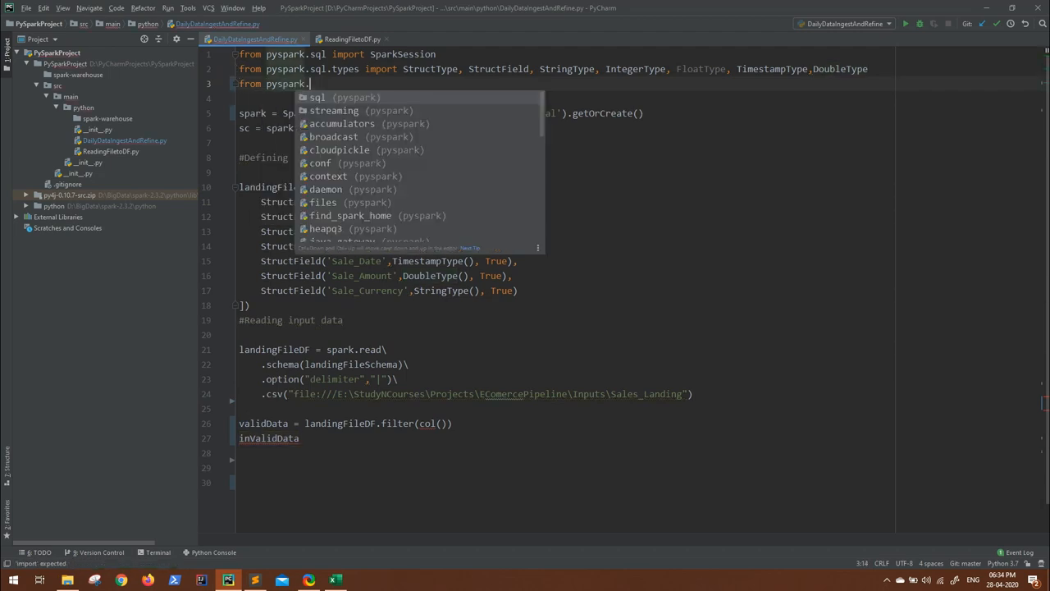
type("import functions")
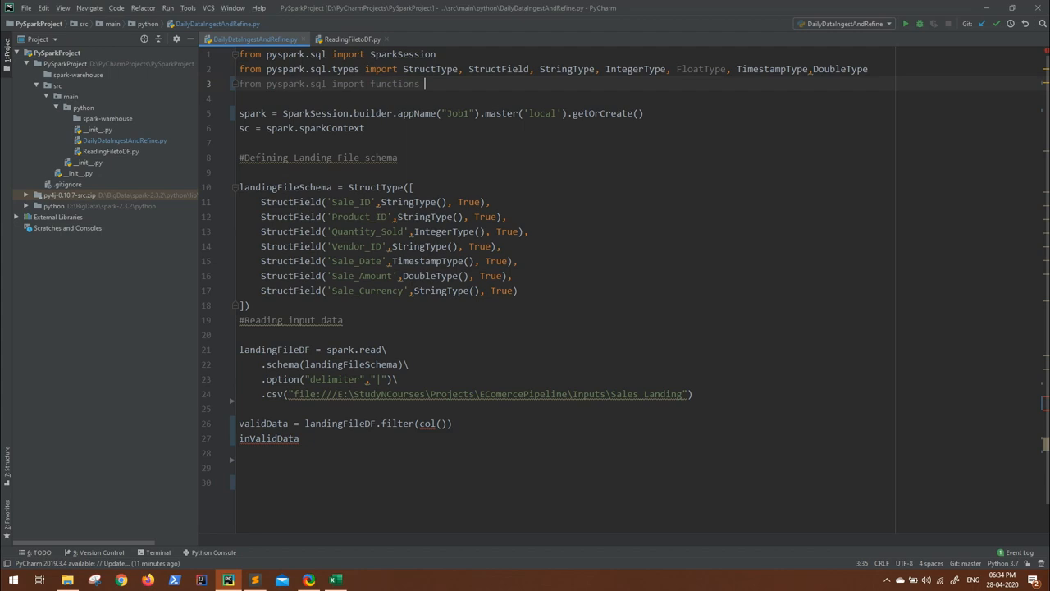
type("as psf")
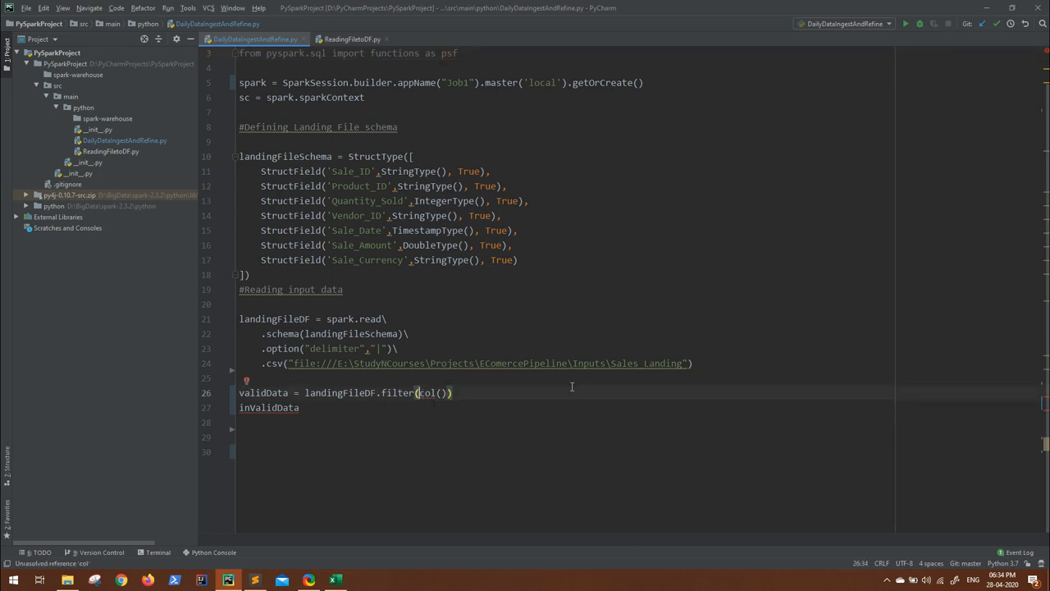
type("psf.")
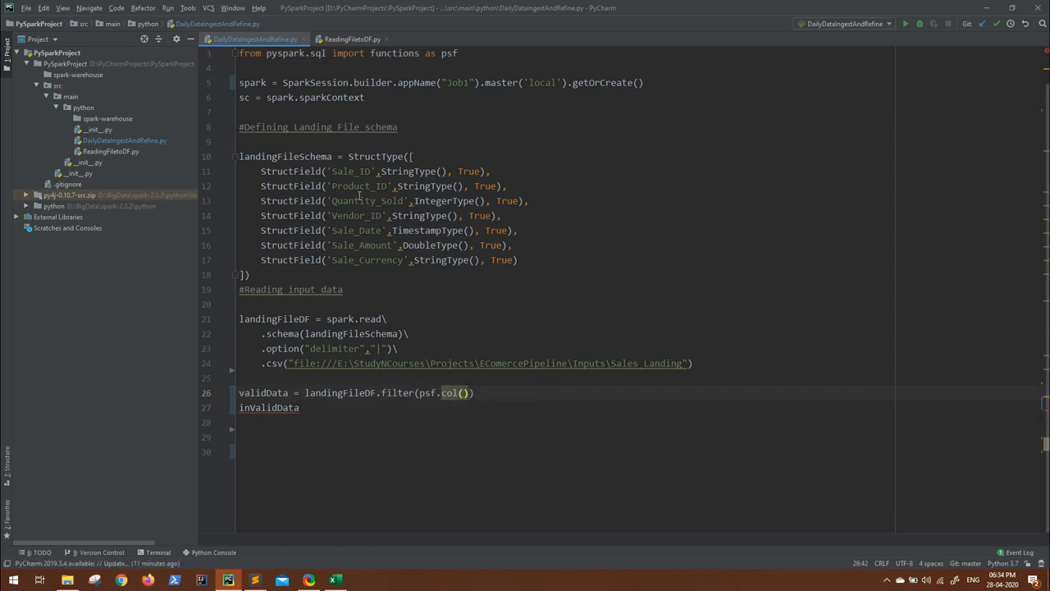
- Enlarge the editor font in Settings > Editor > Font
double_click(367, 200)
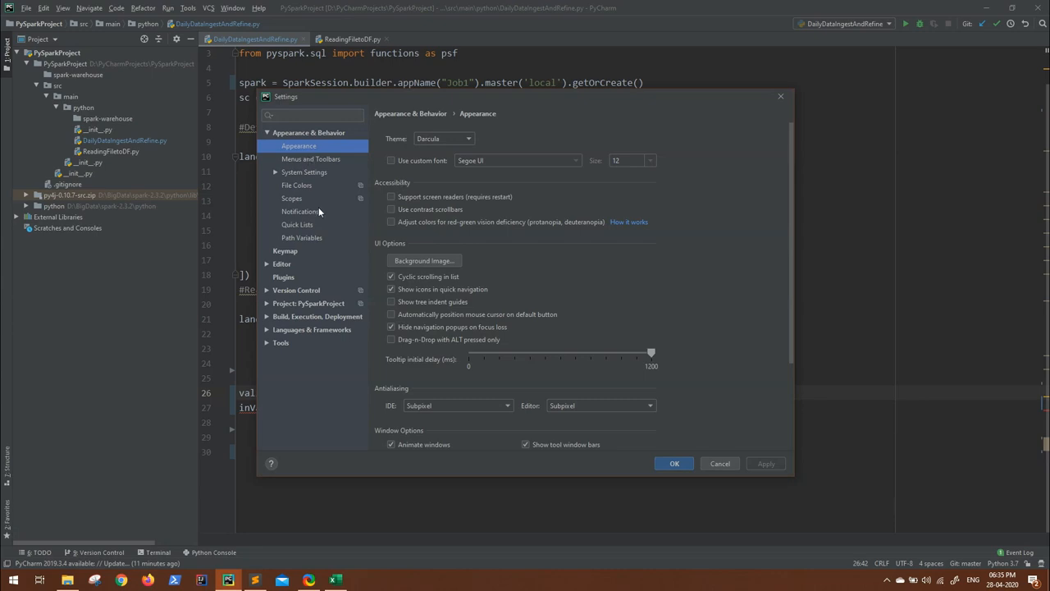
left_click(282, 263)
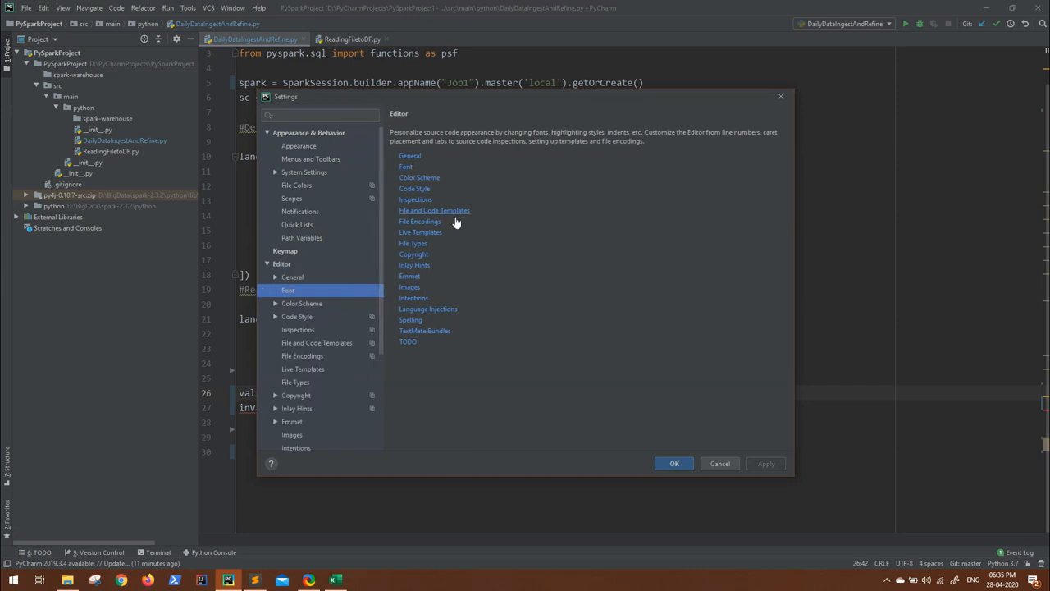
left_click(288, 289)
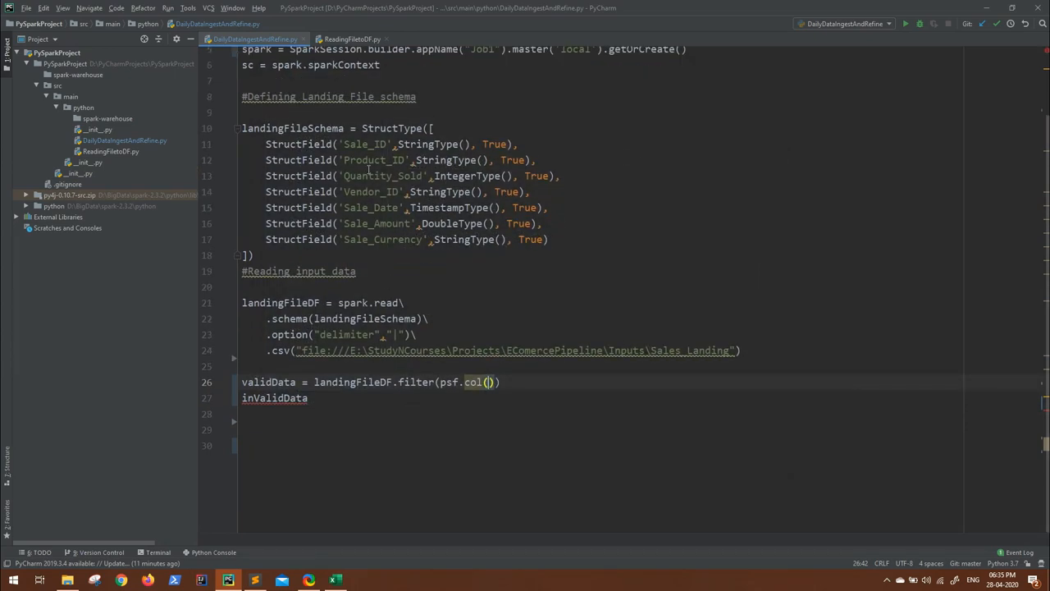
- Complete the validData filter as psf.col("Quantity_Sold").isNotNull()
double_click(381, 176)
type("\"Quantity_Sold\"")
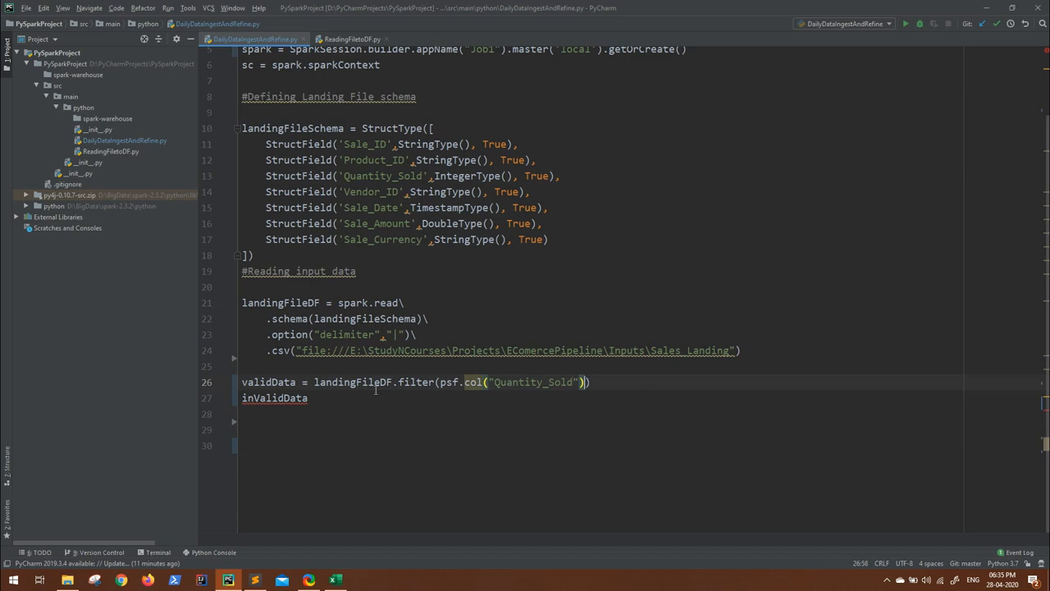
double_click(268, 382)
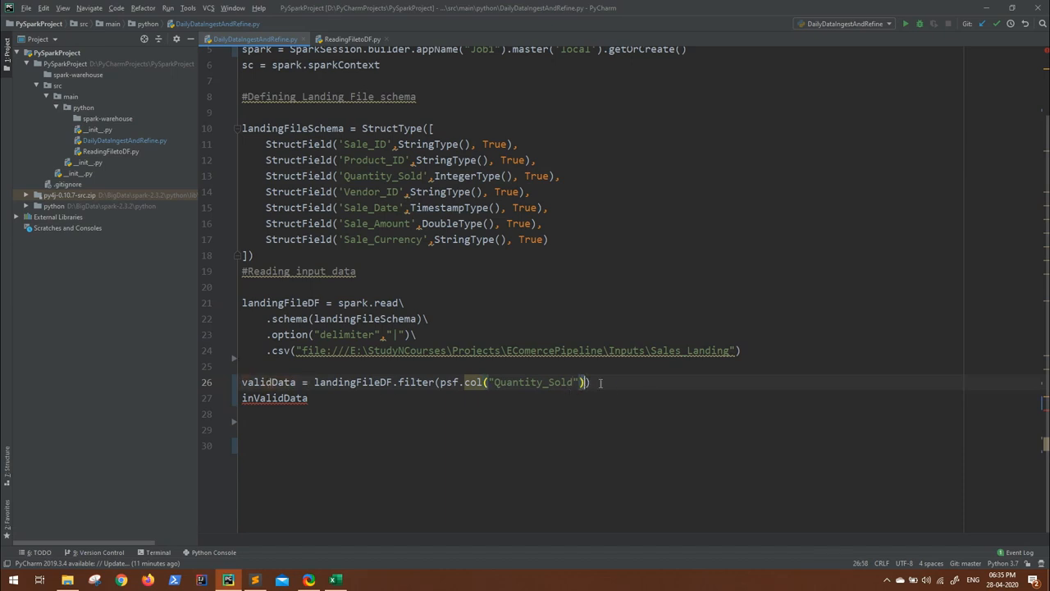
type(".")
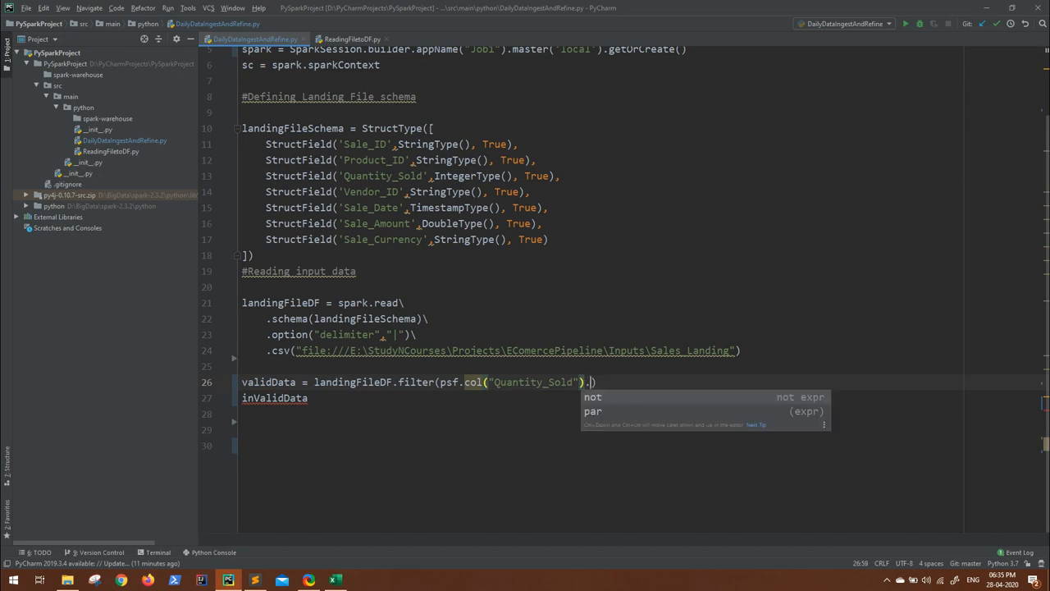
type(".isNo")
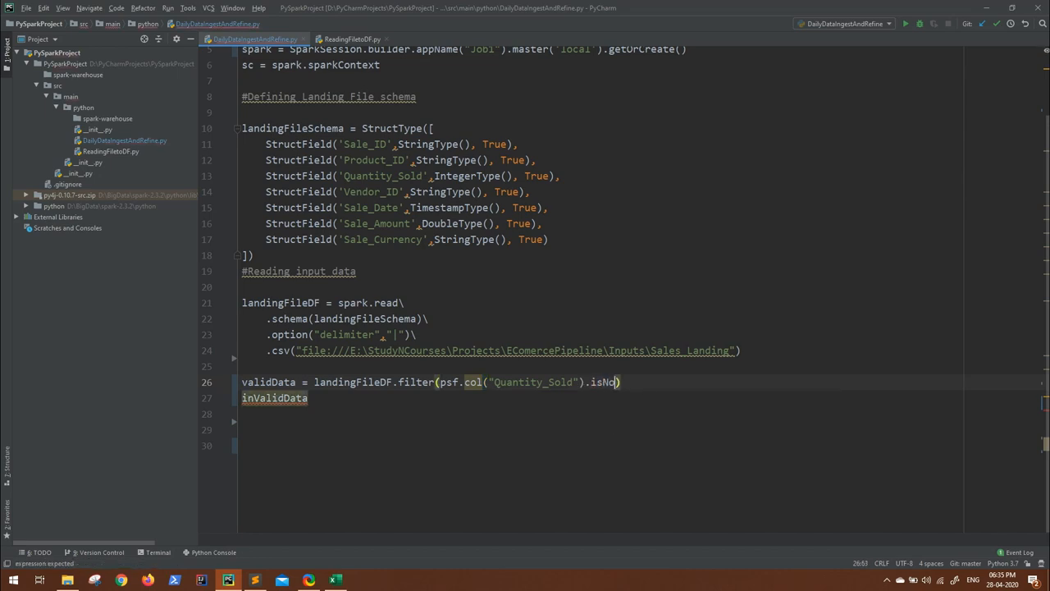
type("tNull()")
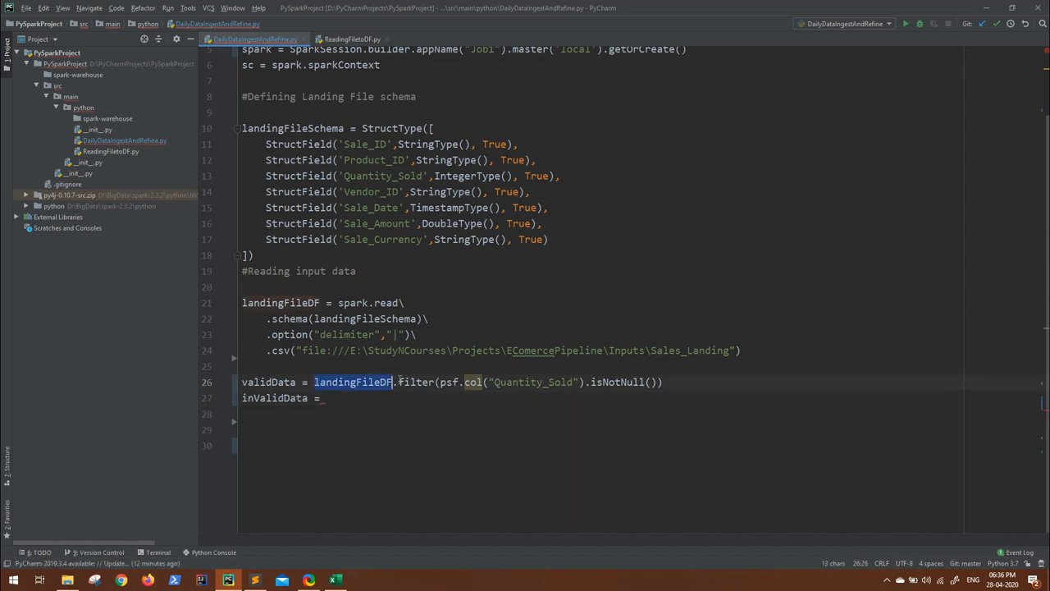
- Write inValidData = landingFileDF.filter(psf.col("Vendor_ID")), checking the Excel columns
type("landingFileDF.filter(")
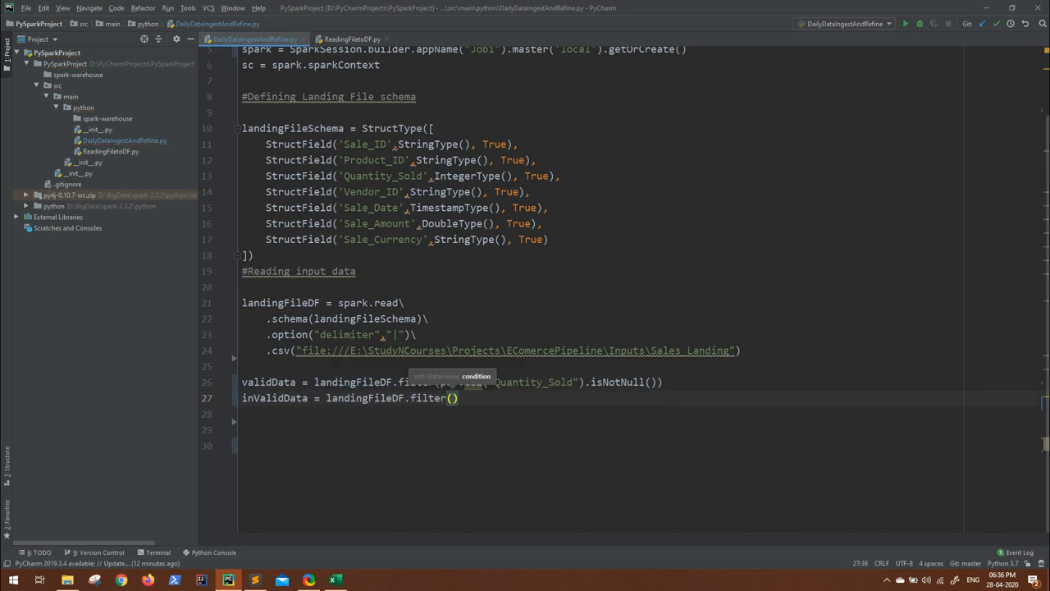
type("ps")
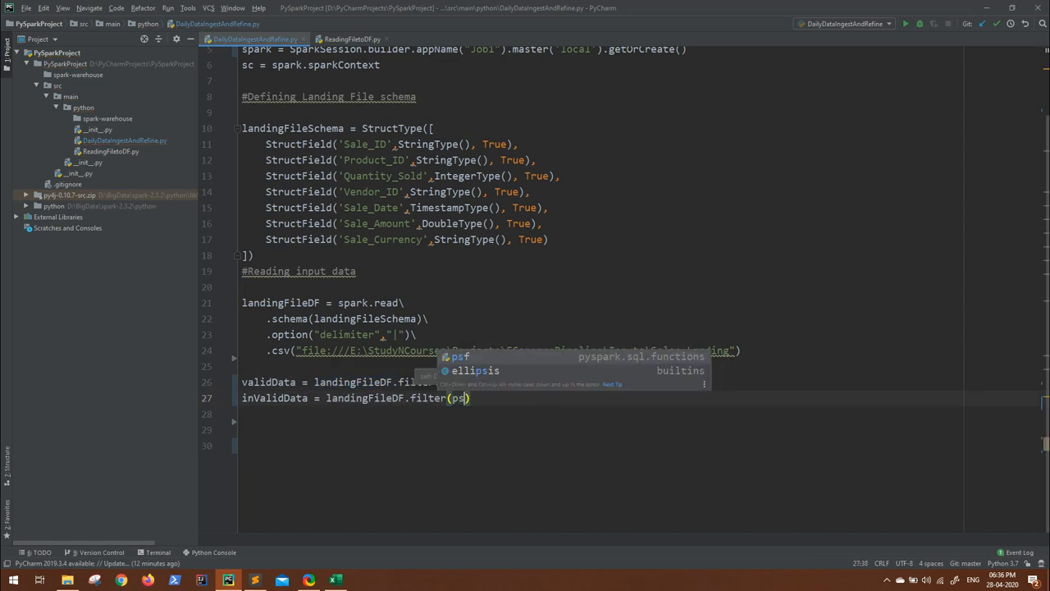
type("f.col(")
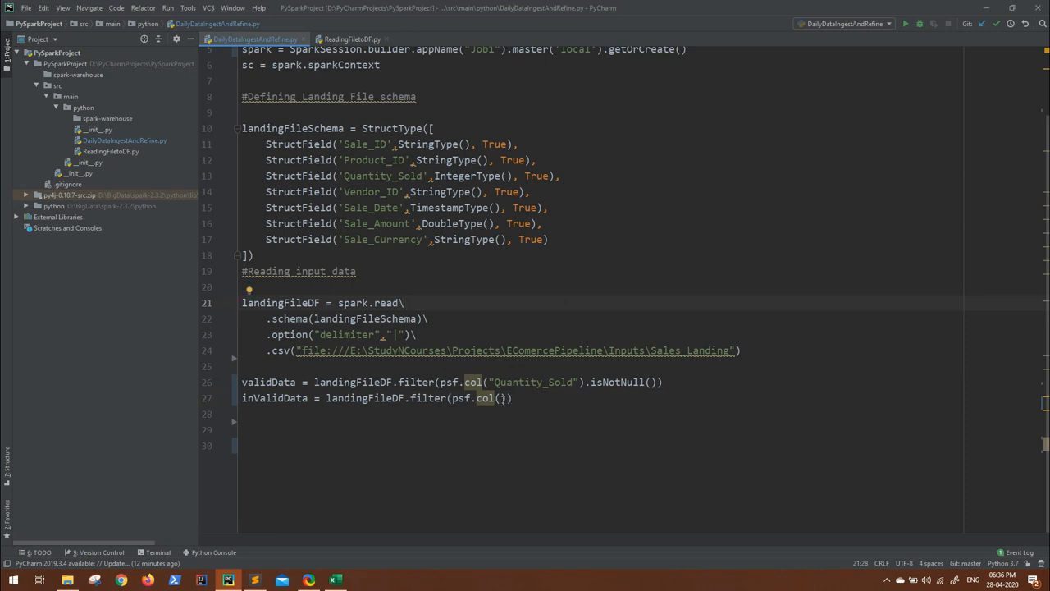
double_click(370, 191)
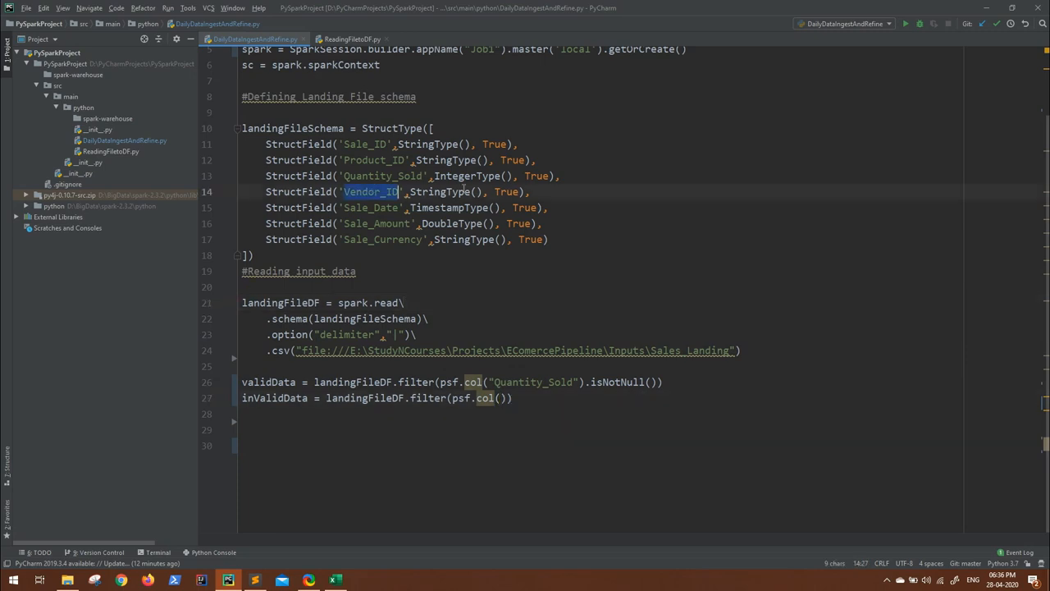
left_click(333, 580)
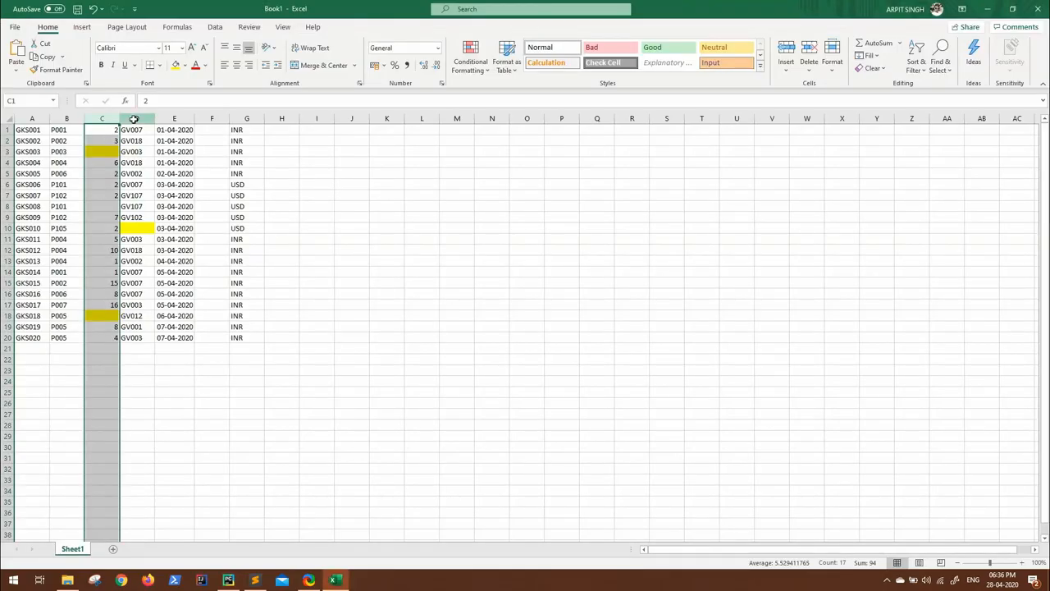
left_click(228, 580)
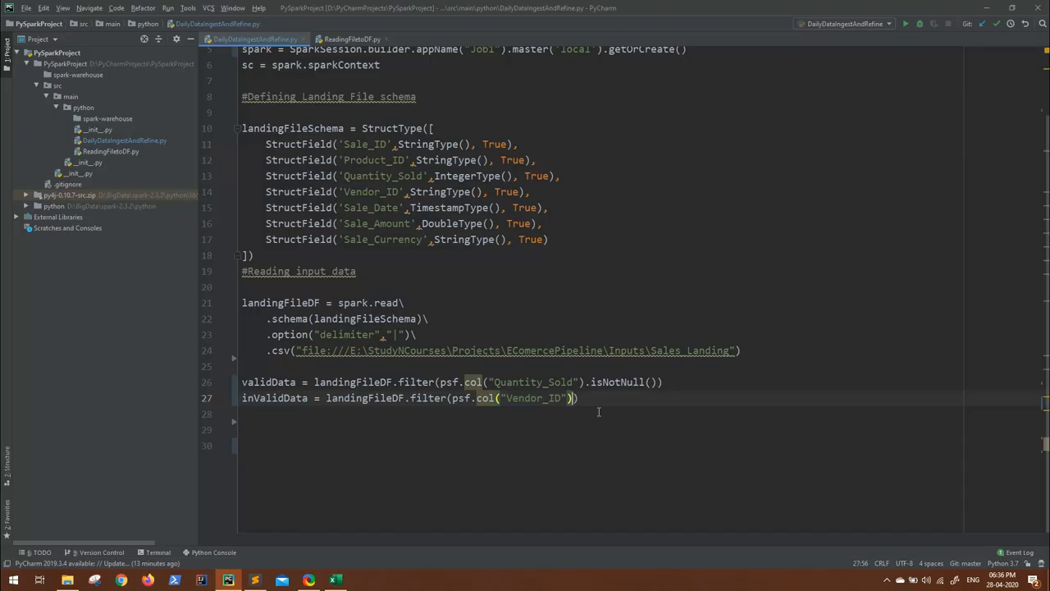
- Extend the inValidData filter to rows where Vendor_ID or Quantity_Sold is null
type(".isNull")
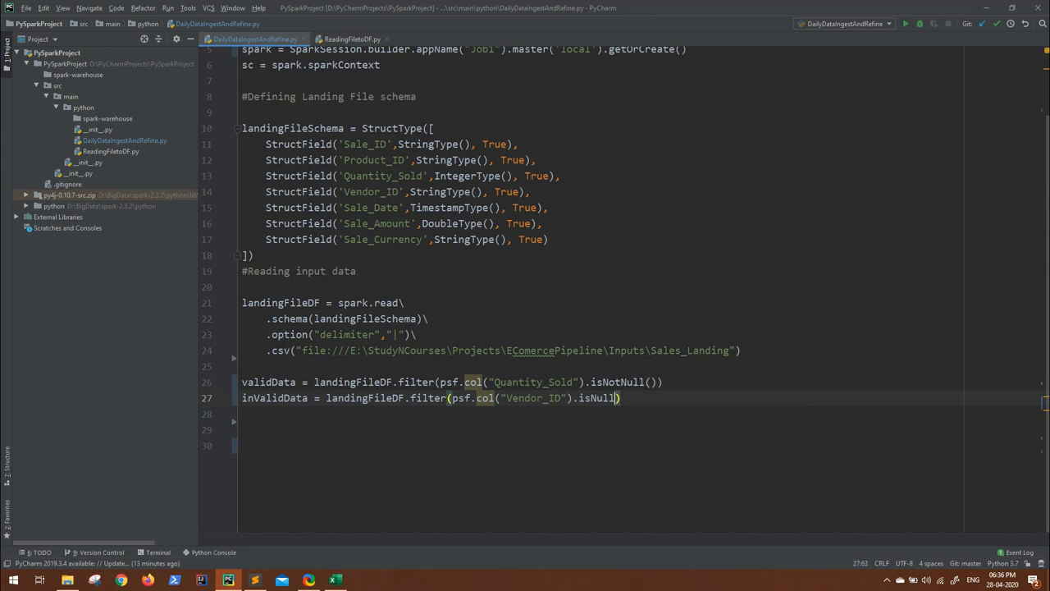
type(")")
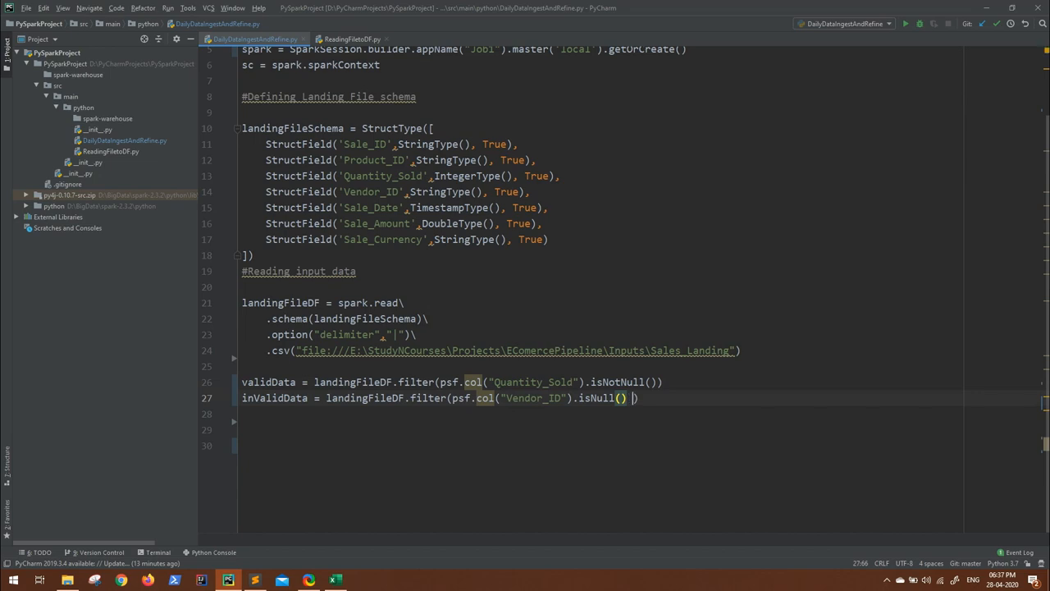
type("| psf.col(\"")
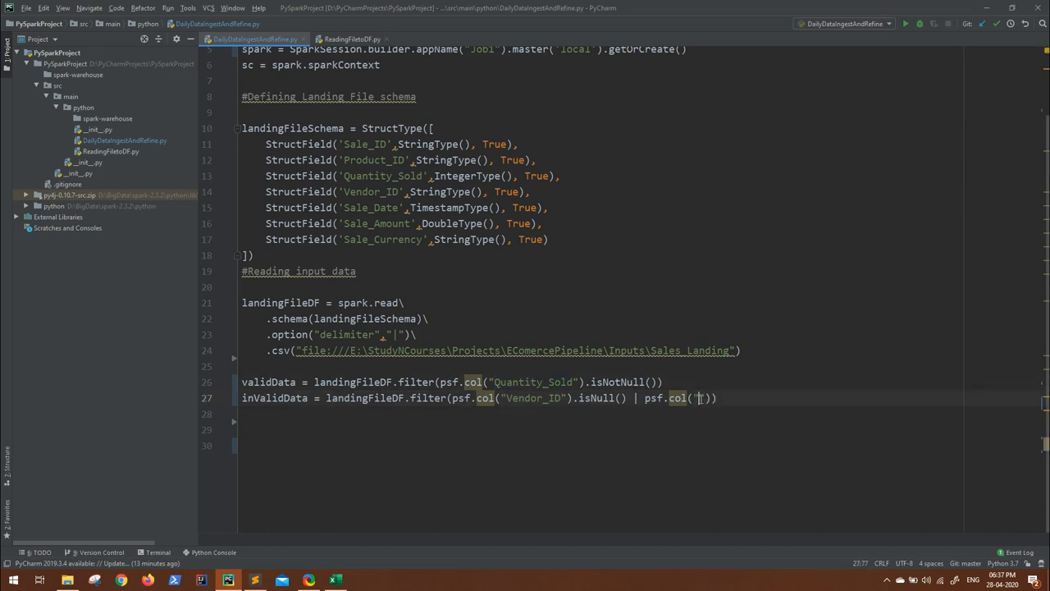
type("Quantity_Sold")
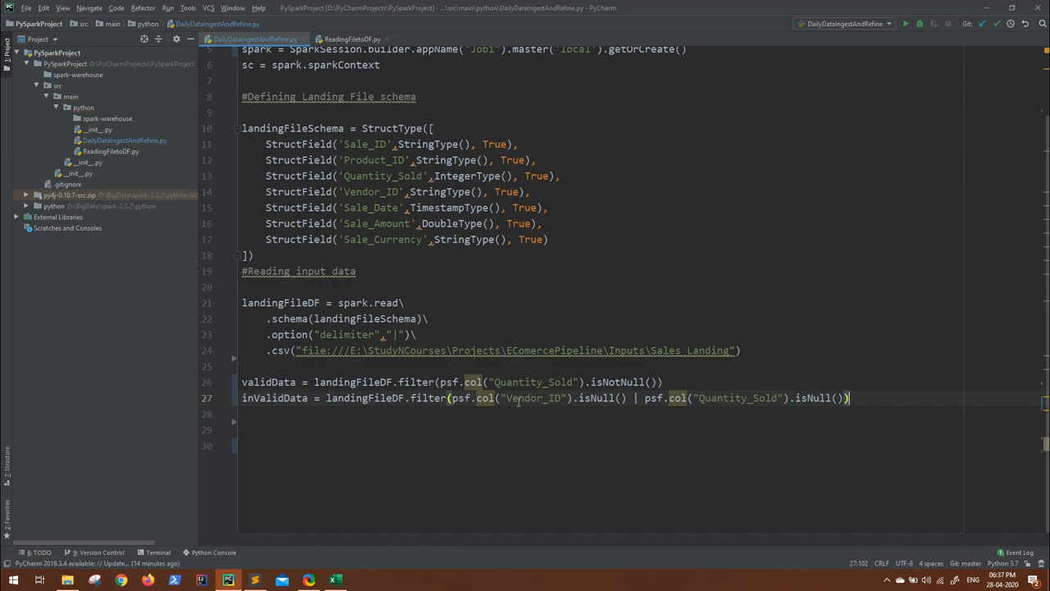
- Review the inValidData line and add a backslash line continuation at its end
double_click(534, 398)
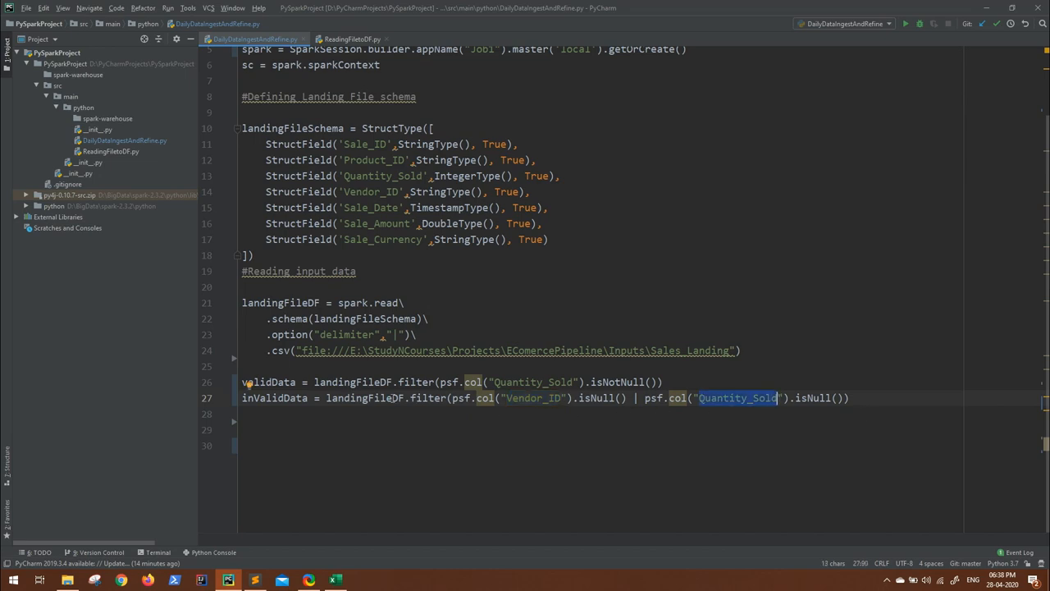
double_click(274, 398)
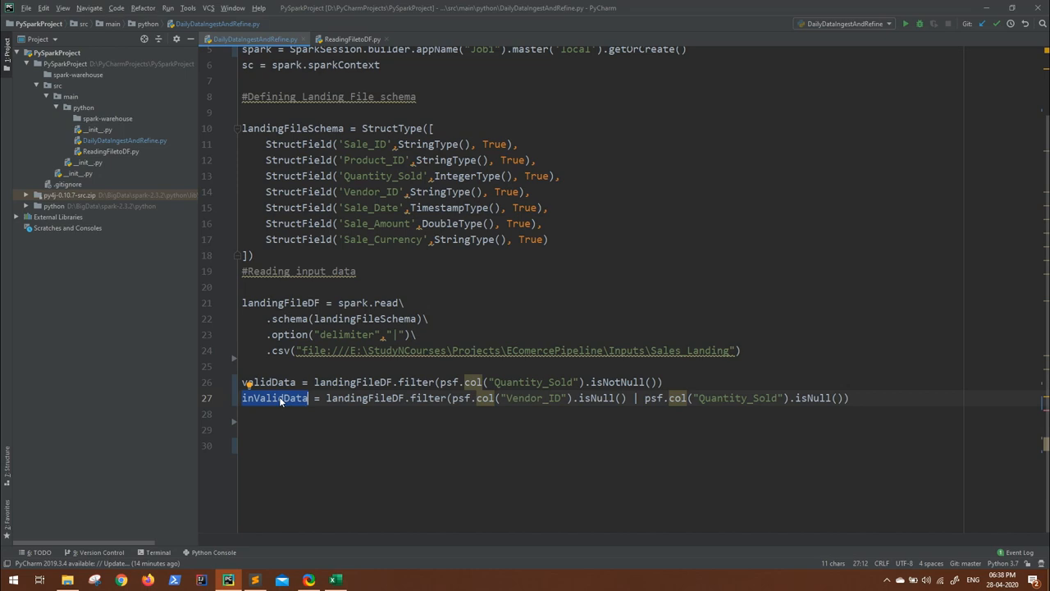
mouse_move(409, 406)
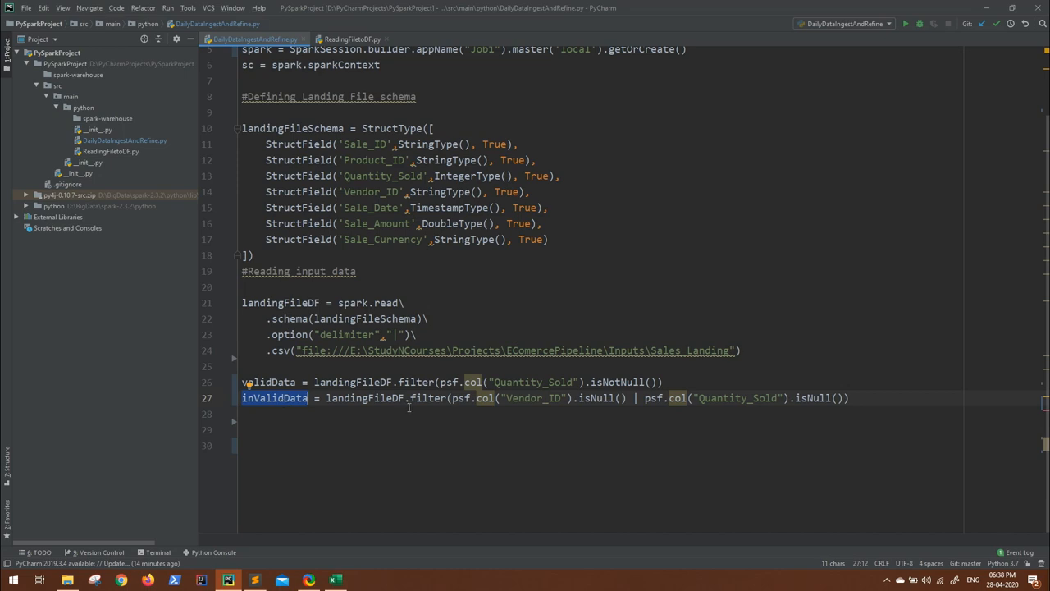
double_click(533, 398)
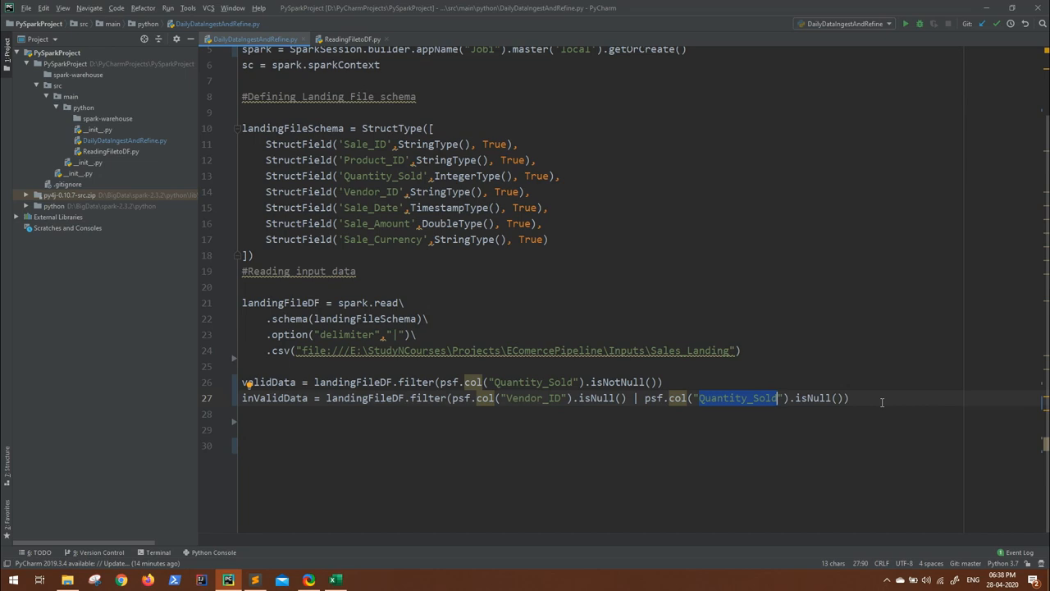
left_click(849, 398)
type("\\")
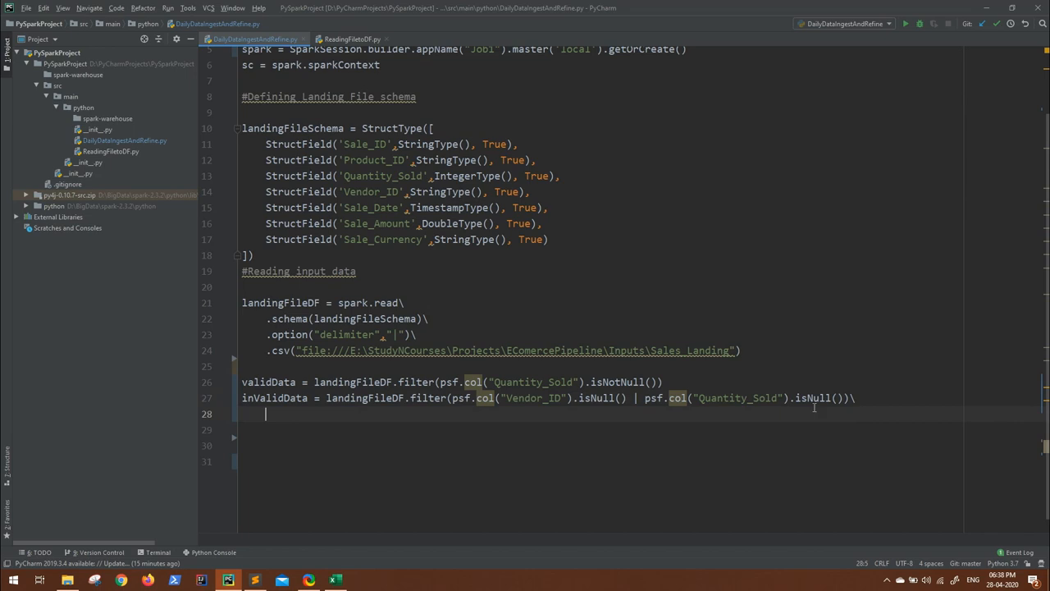
- Chain .withColumn("Hold_reason", ) onto inValidData on line 28
type("withColumn")
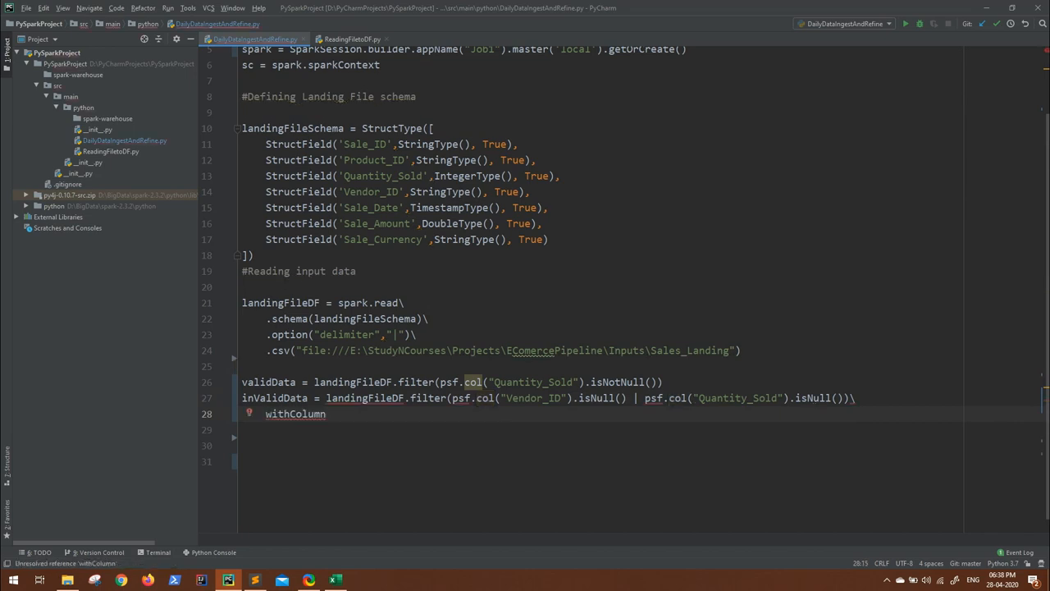
type("()")
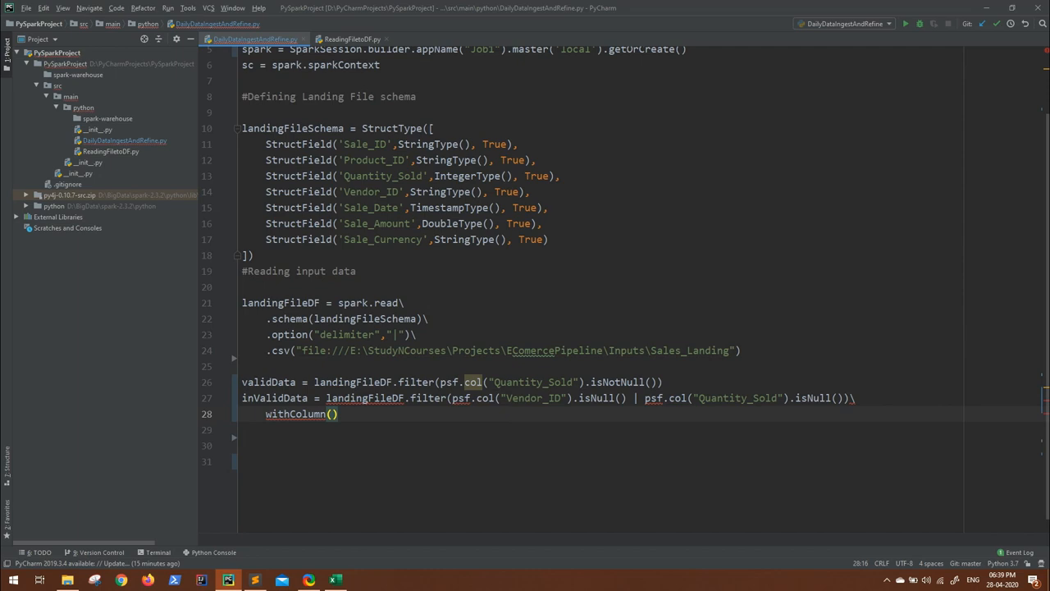
type("\"")
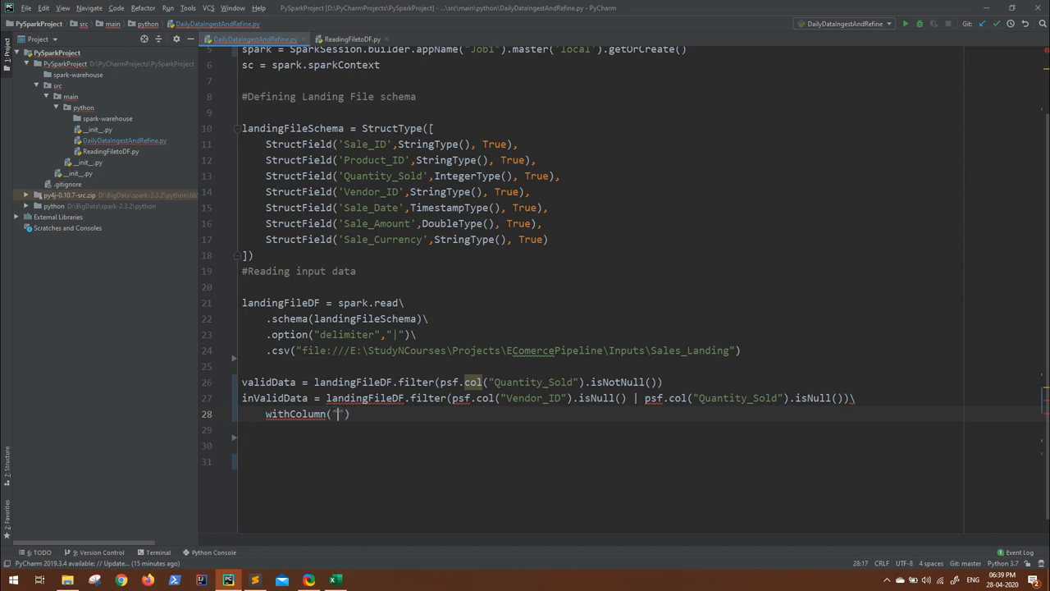
type("Hold")
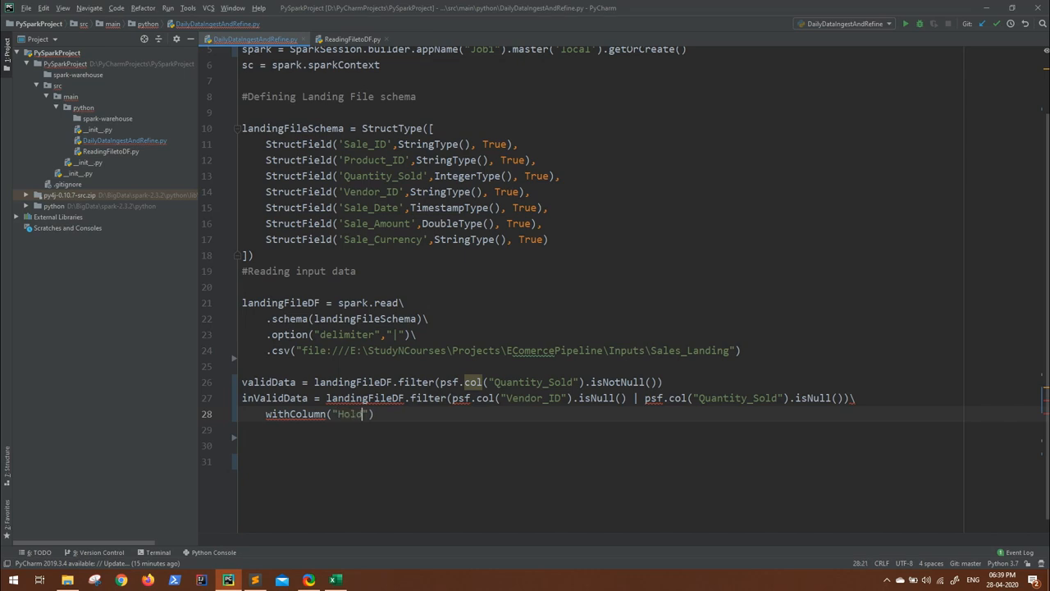
type("_reason")
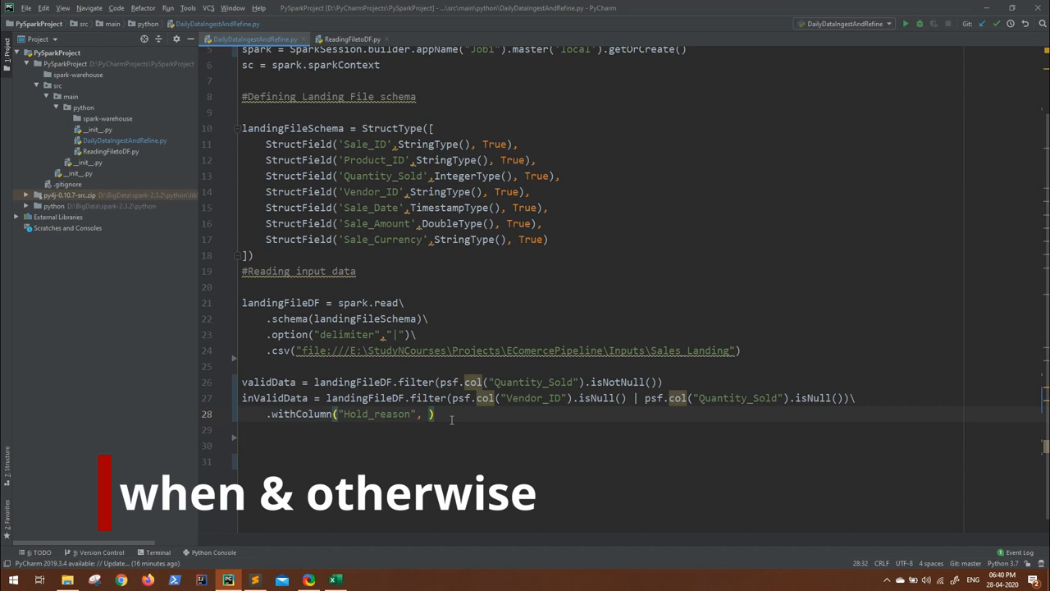
- Set Hold_reason to psf.when(Quantity_Sold isNull, "Qty Sold Missing")
scroll("up", 3)
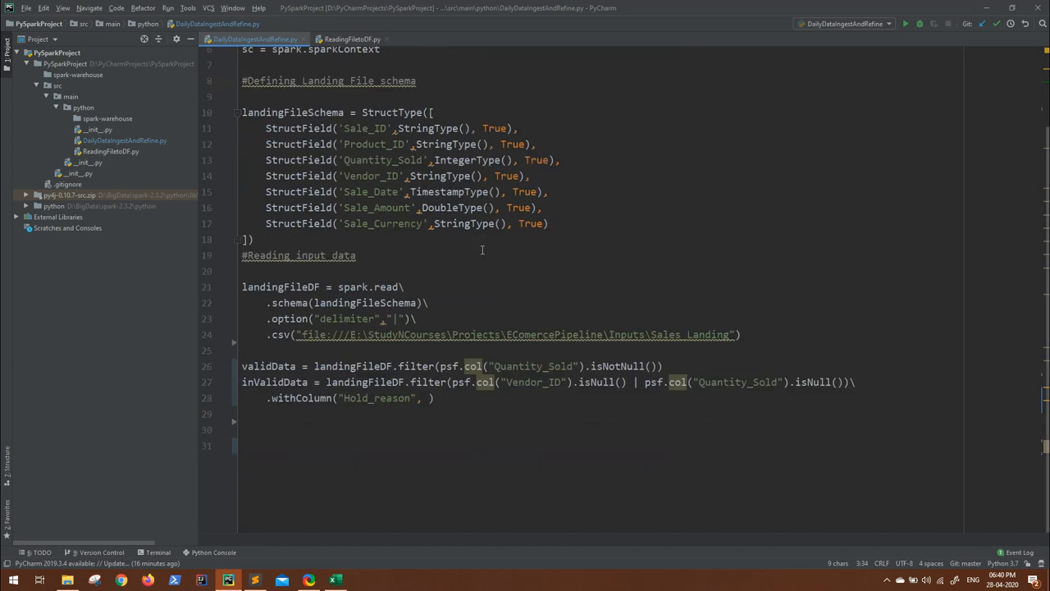
scroll("up", 3)
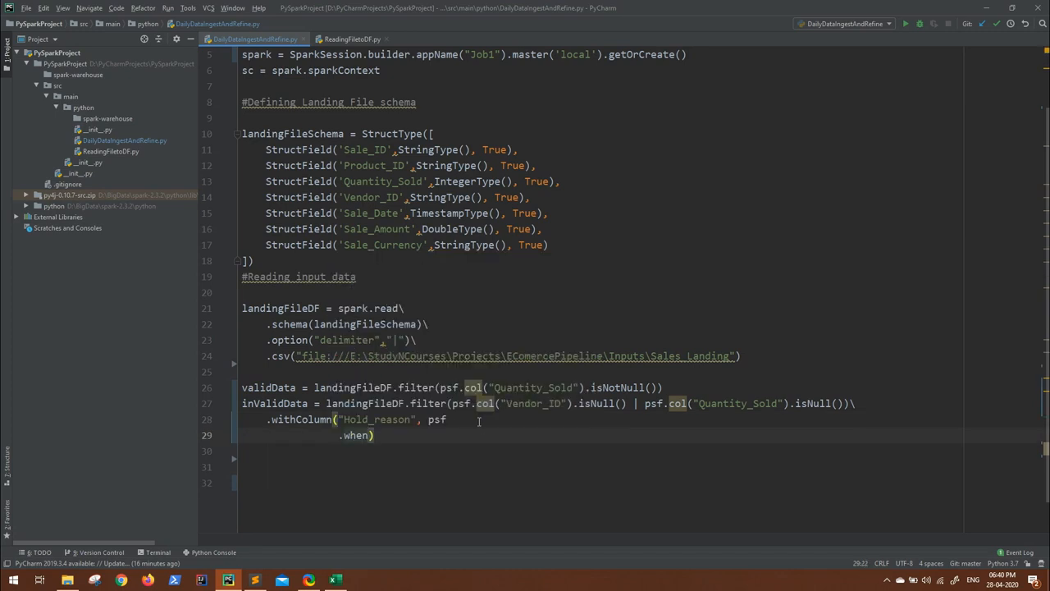
type("p")
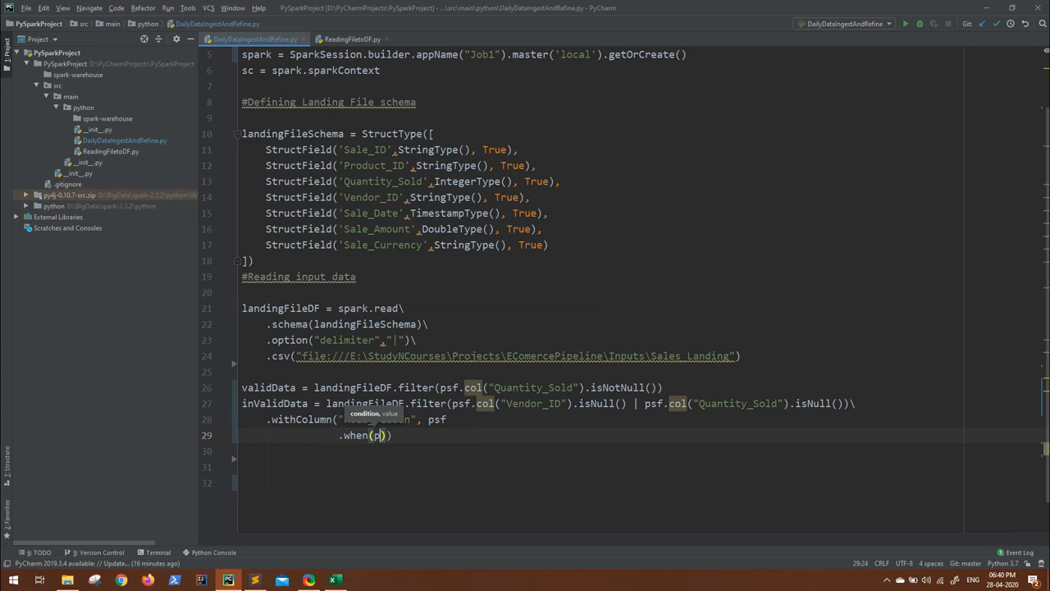
type("sf.col(\"")
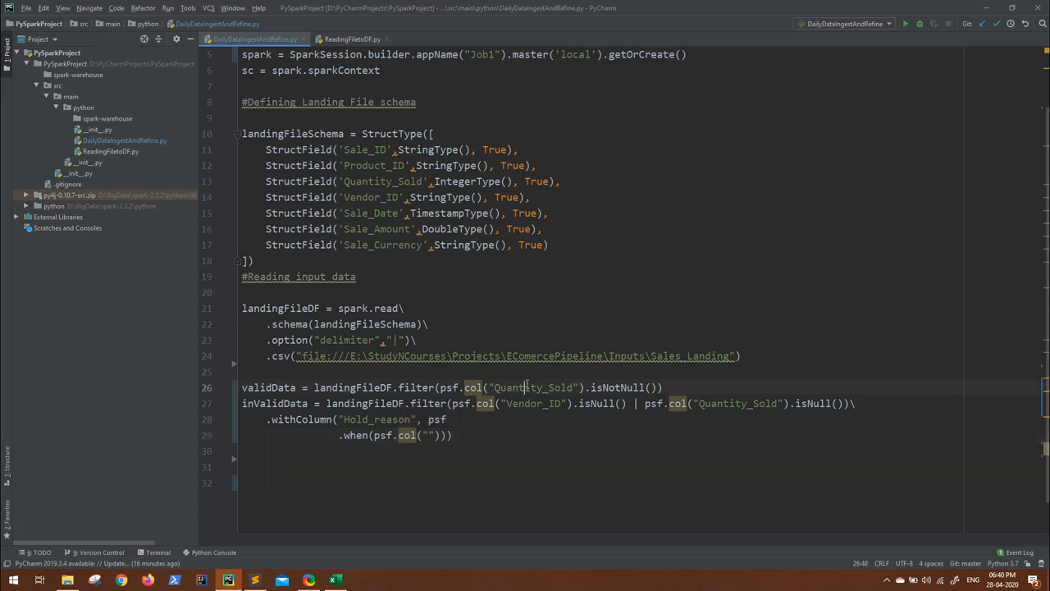
type("Quantity_Sold")
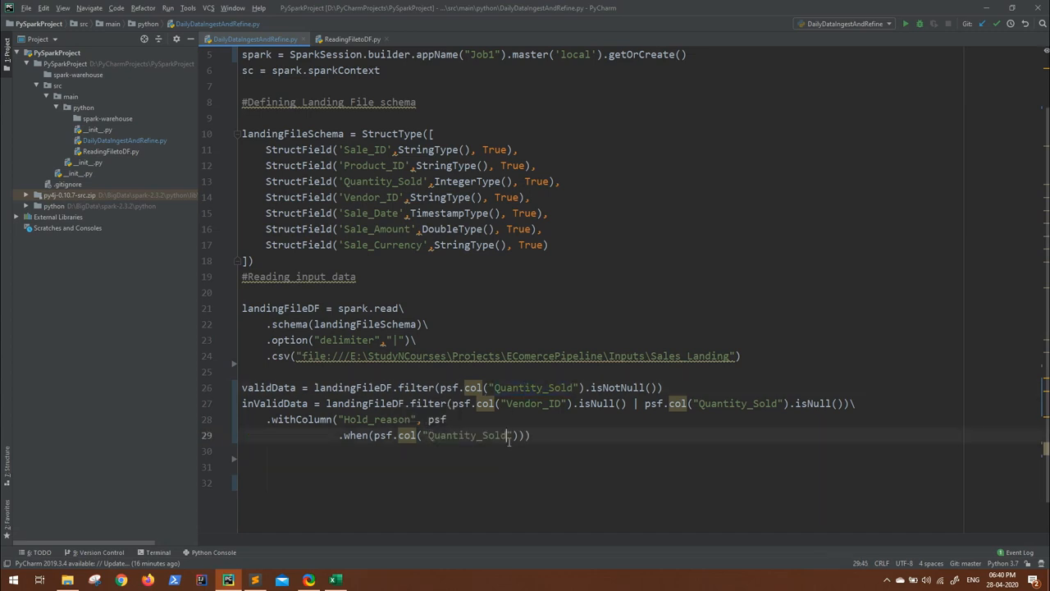
type(".isNull(")
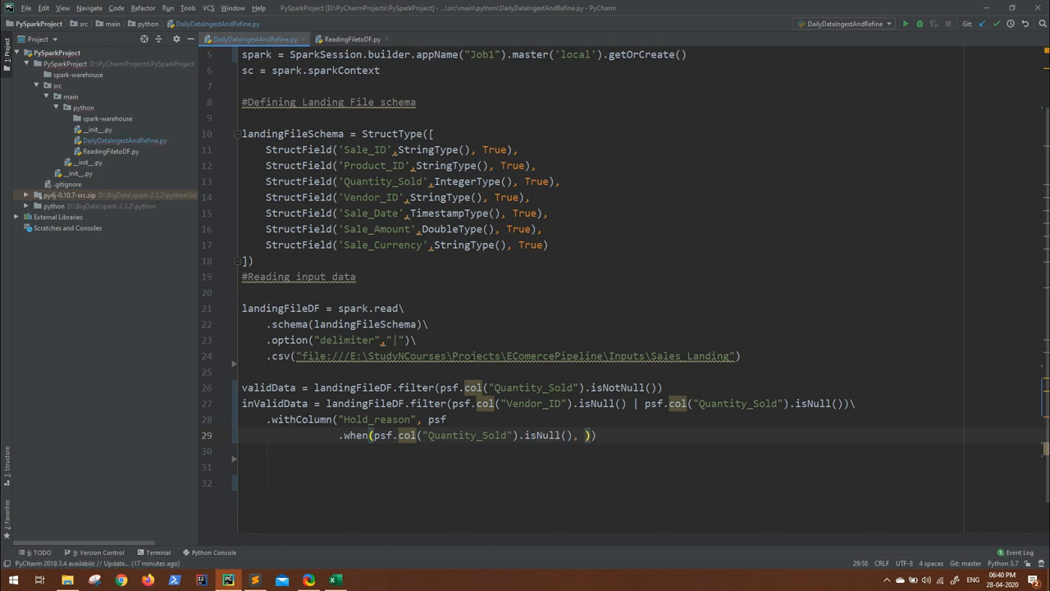
type("\"")
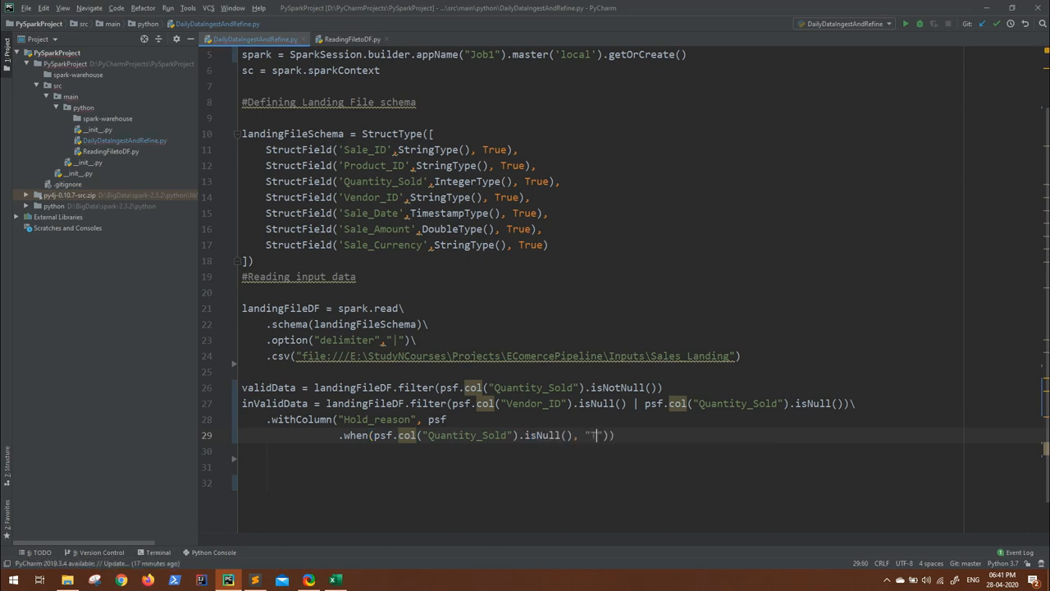
type("ty")
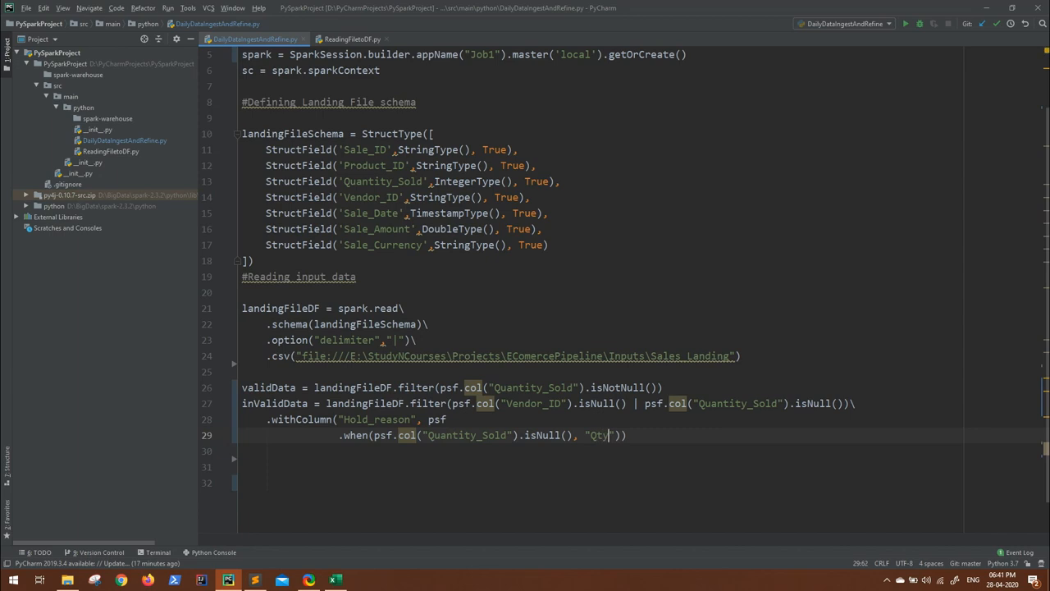
type("Sold Missing")
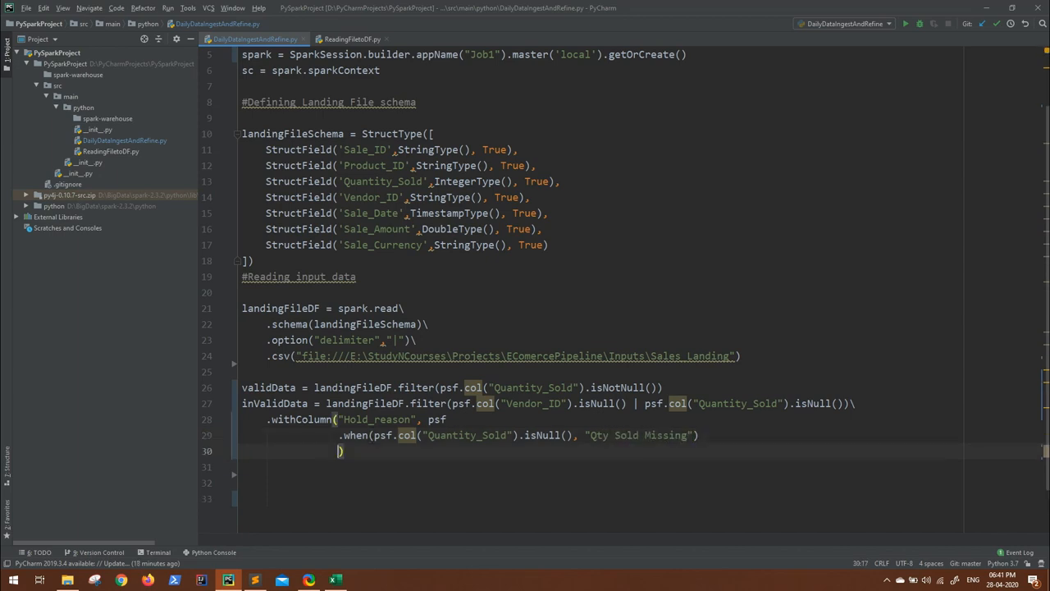
- Add .otherwise(psf.when(Vendor_ID isNull, "Vendor ID Missing")) to Hold_reason
type(".otherwise()")
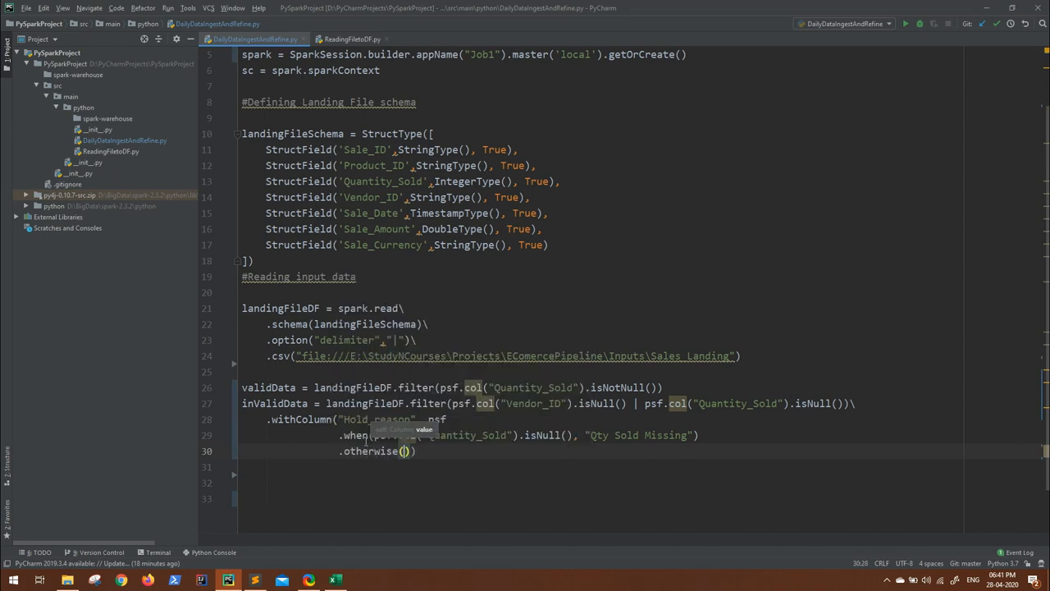
type("psf.")
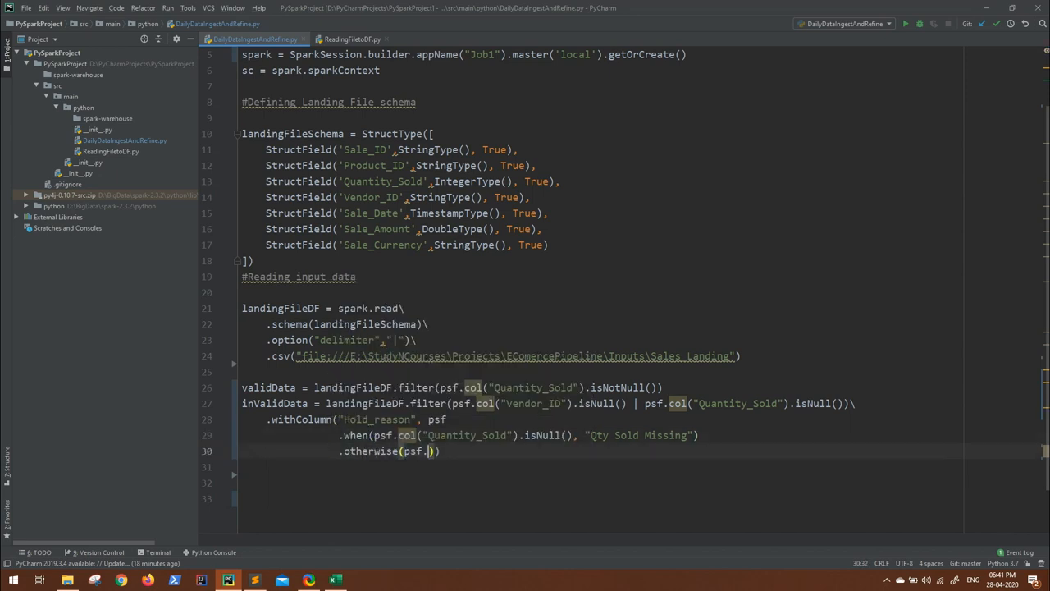
type("col()")
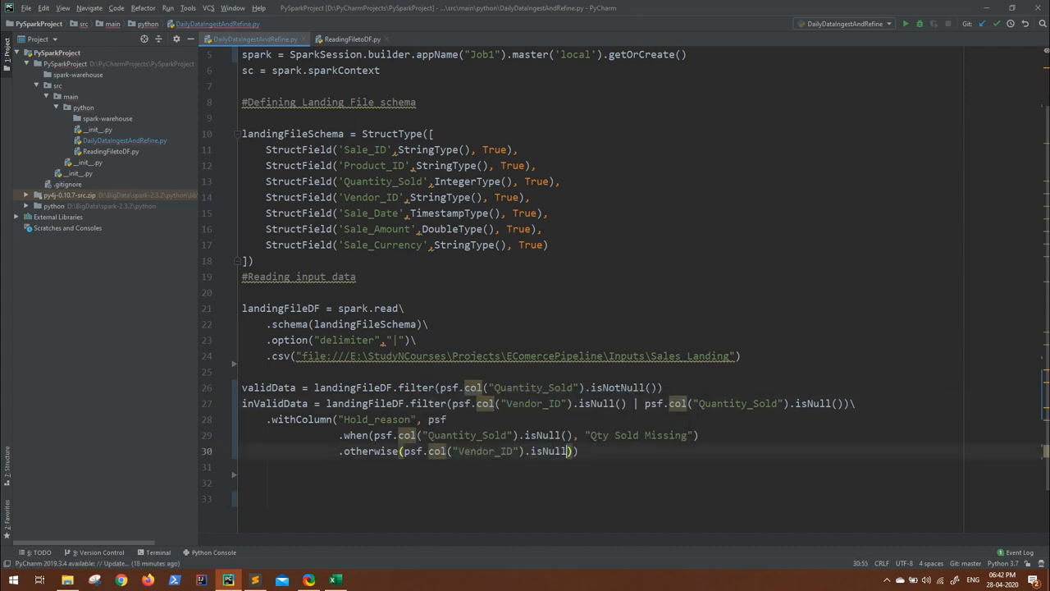
type("(), \"\"")
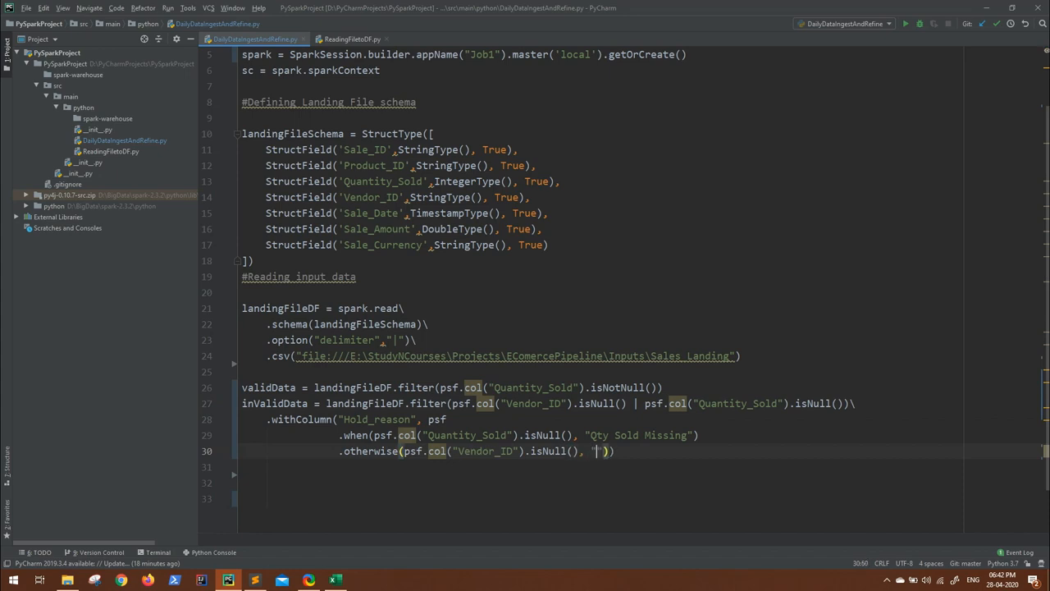
type("Vendor ID Missing")
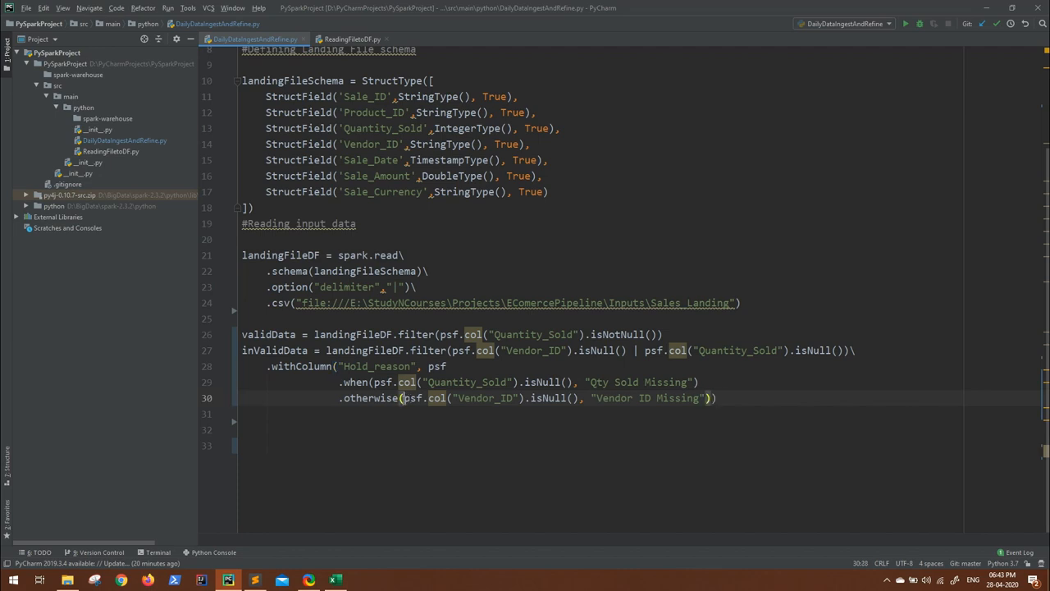
type("psf")
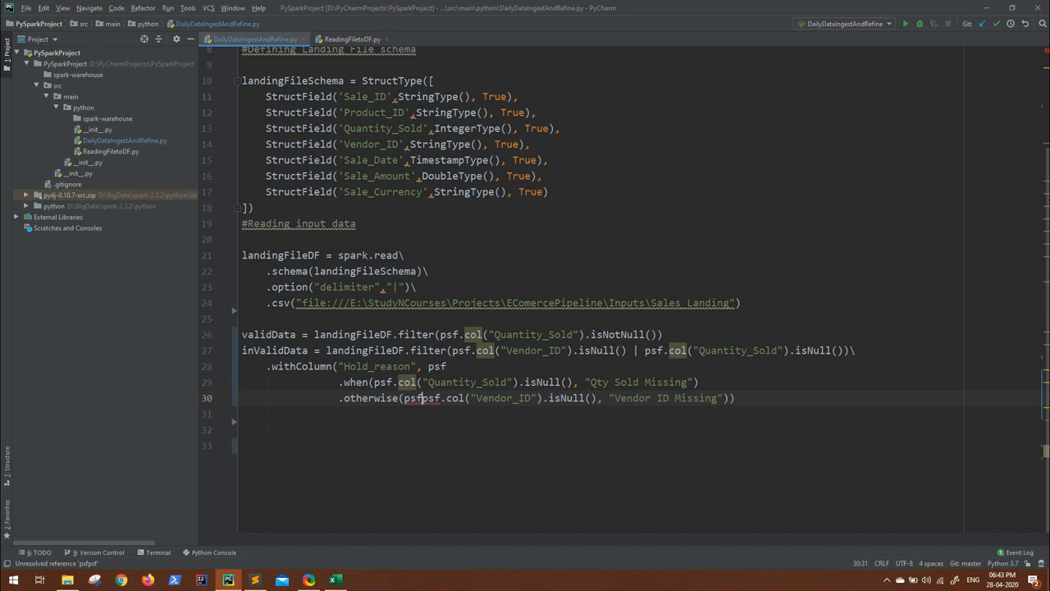
type("when(")
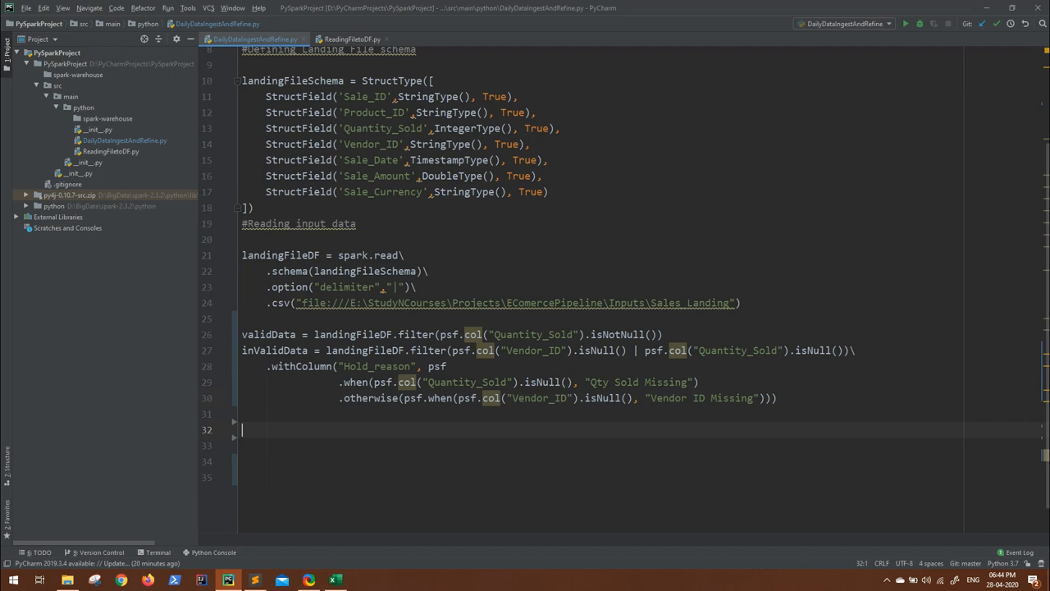
- Write a validData.write chain with overwrite mode and a pipe "|" delimiter option
type("validData")
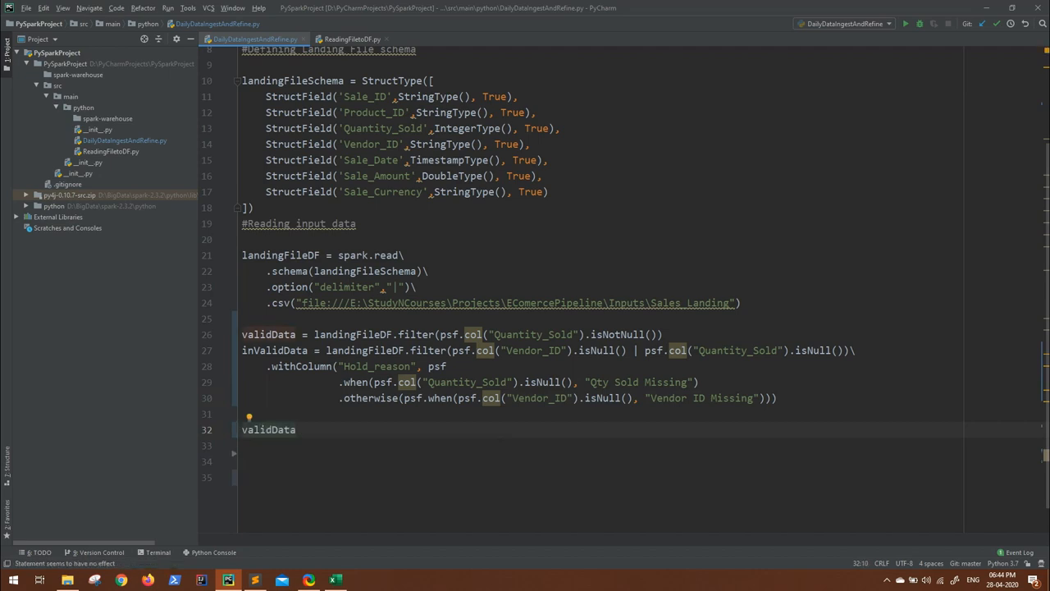
type(".mode(")
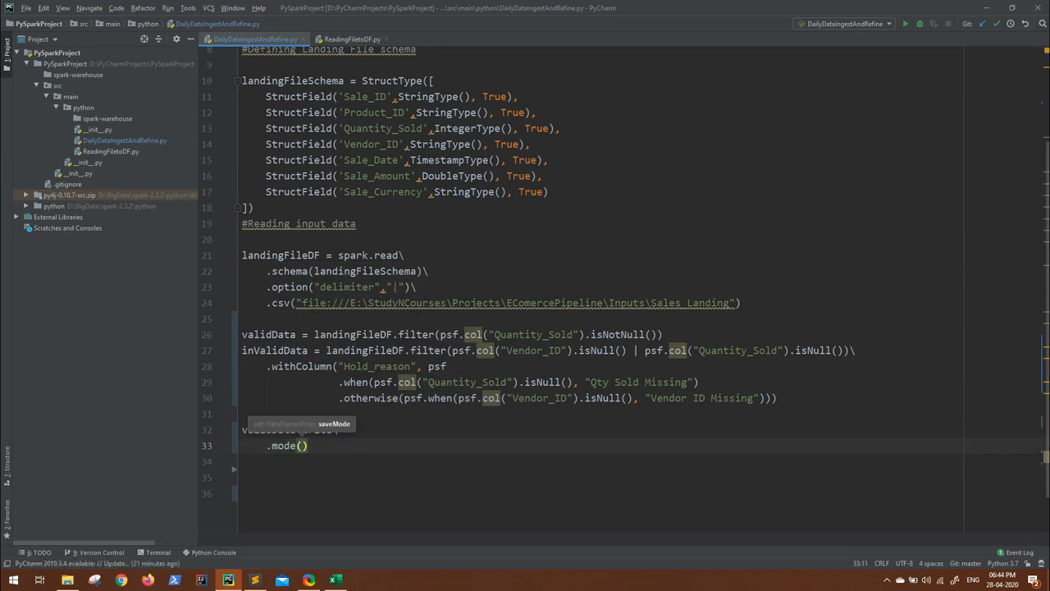
type("\"\"")
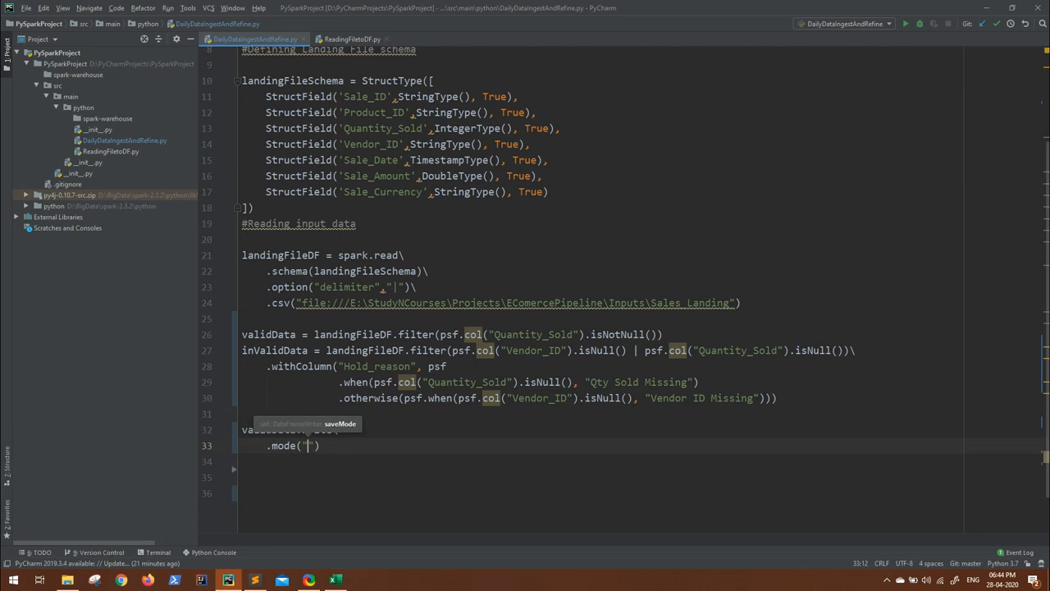
type("overwrite")
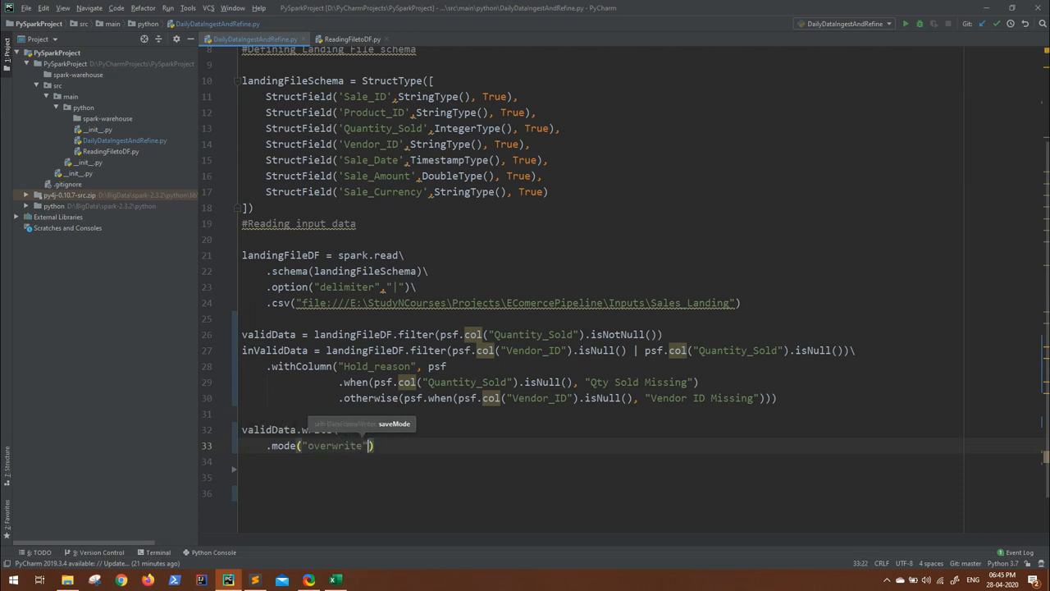
type(".option(\"delimiter")
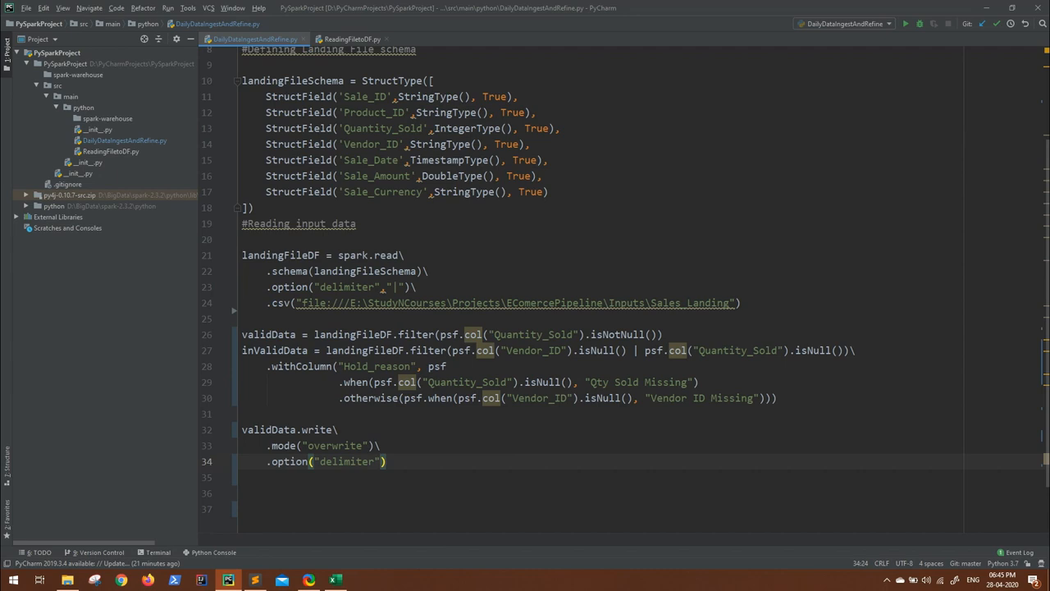
type(", \"|\")\\")
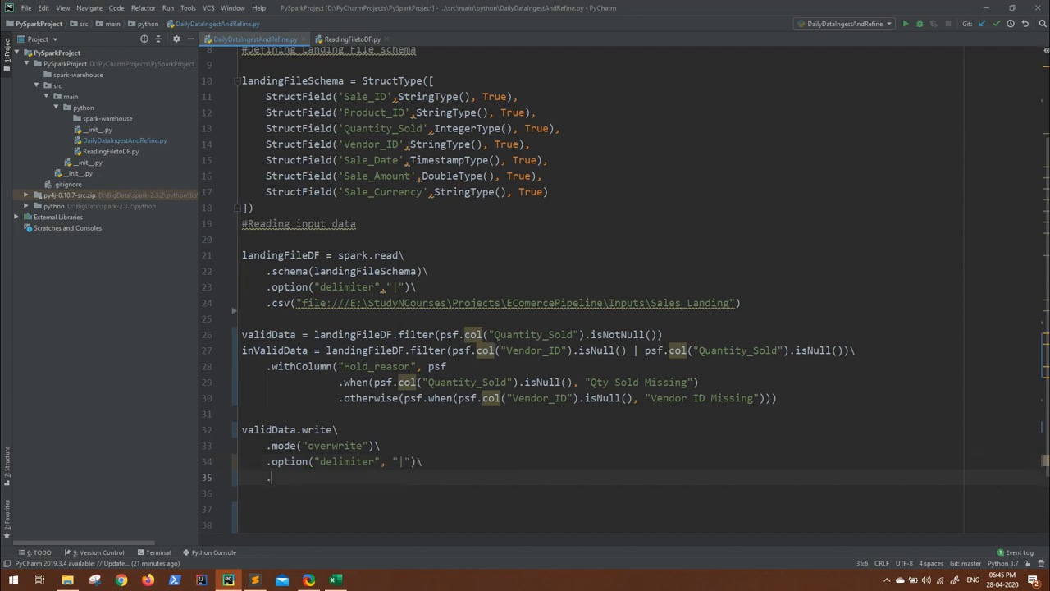
- Begin the .csv( call and copy the Outputs folder path from File Explorer
type(".csv(")
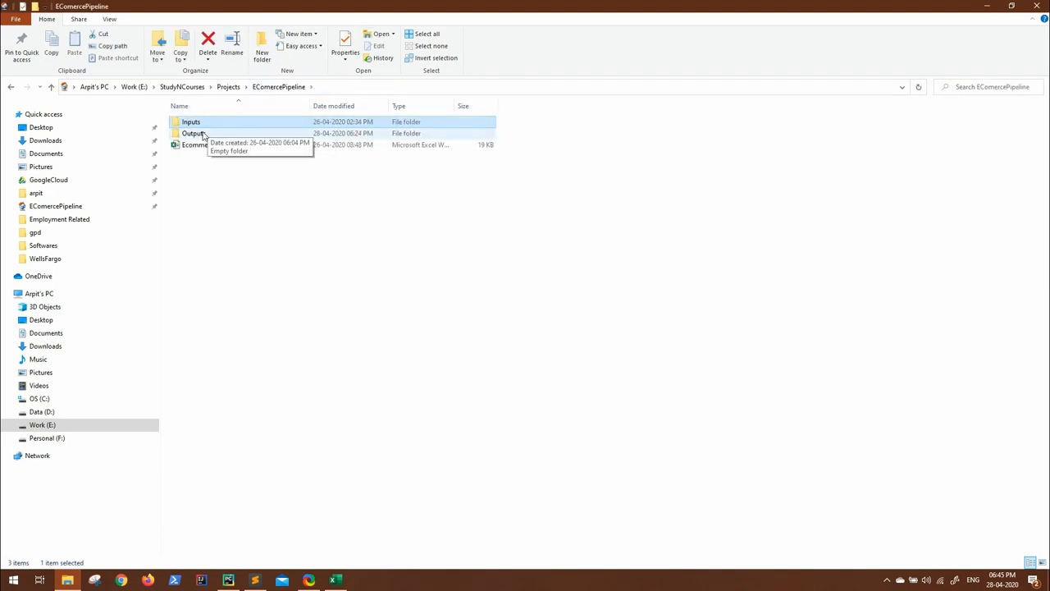
double_click(194, 133)
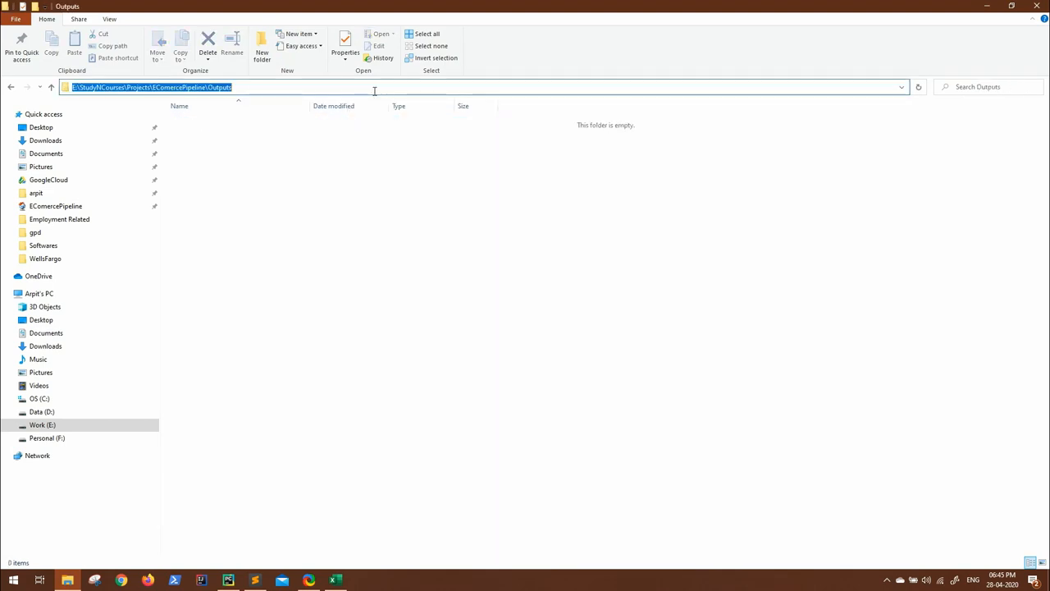
left_click(228, 580)
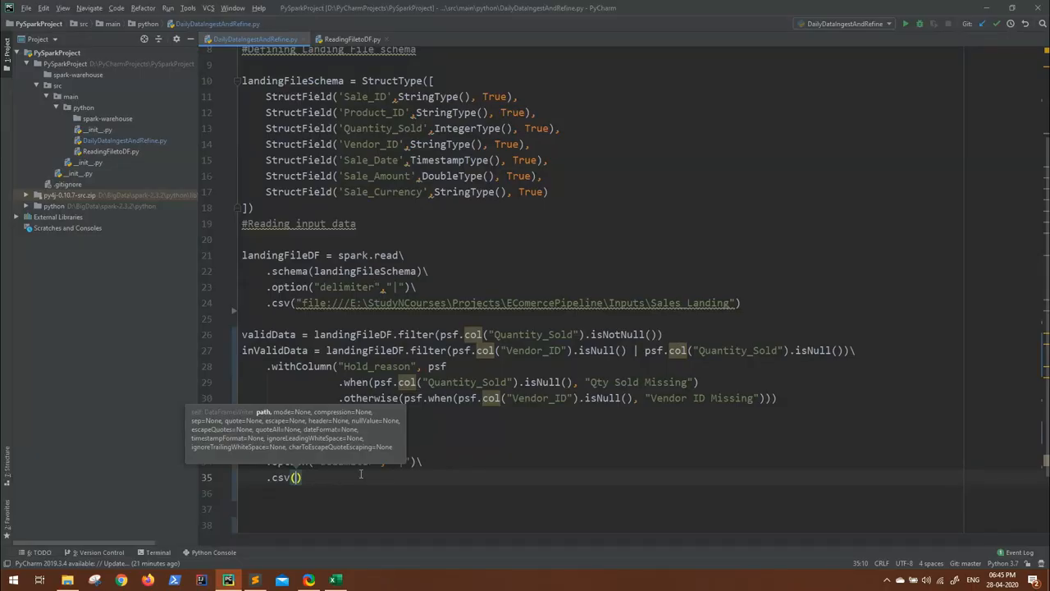
- Point validData's csv output at the file:/// Outputs\Valid path and select the whole write block
type("\"file:///E:\\StudyNCourses\\Projects\\EComercePipeline\\Outputs")
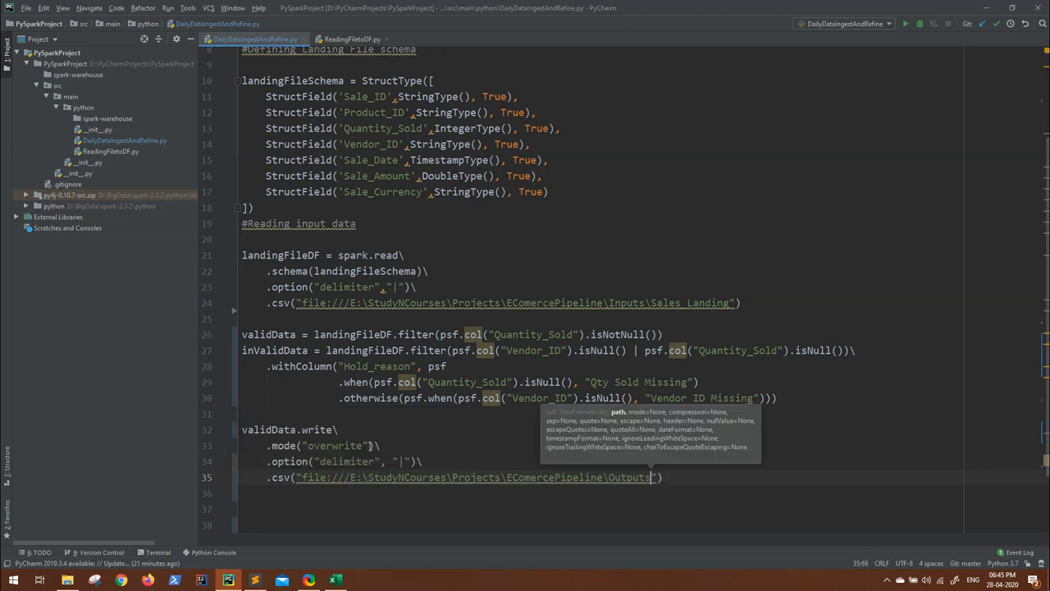
type("\\")
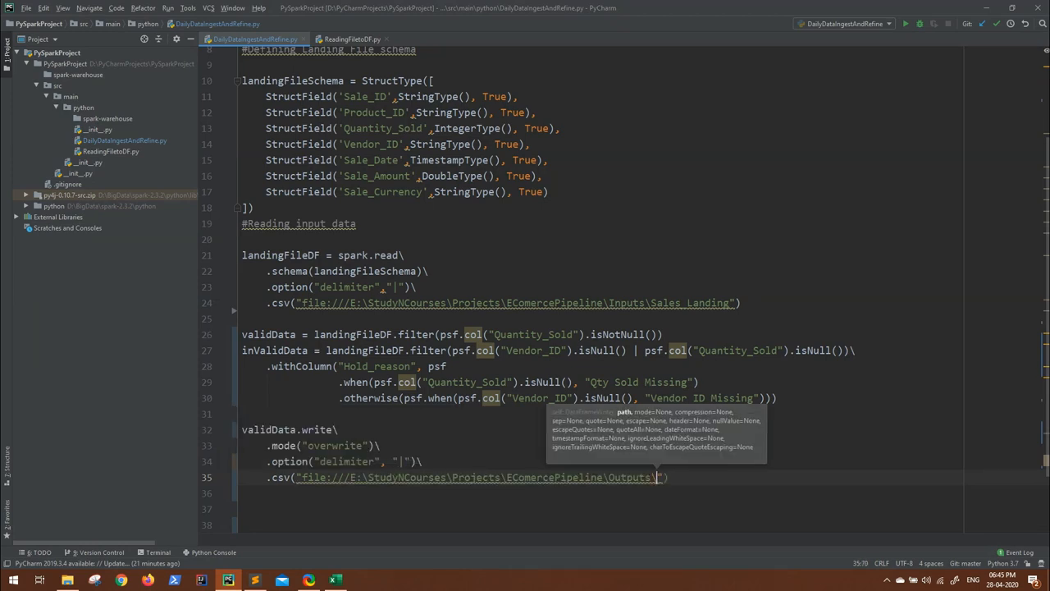
type("Valid")
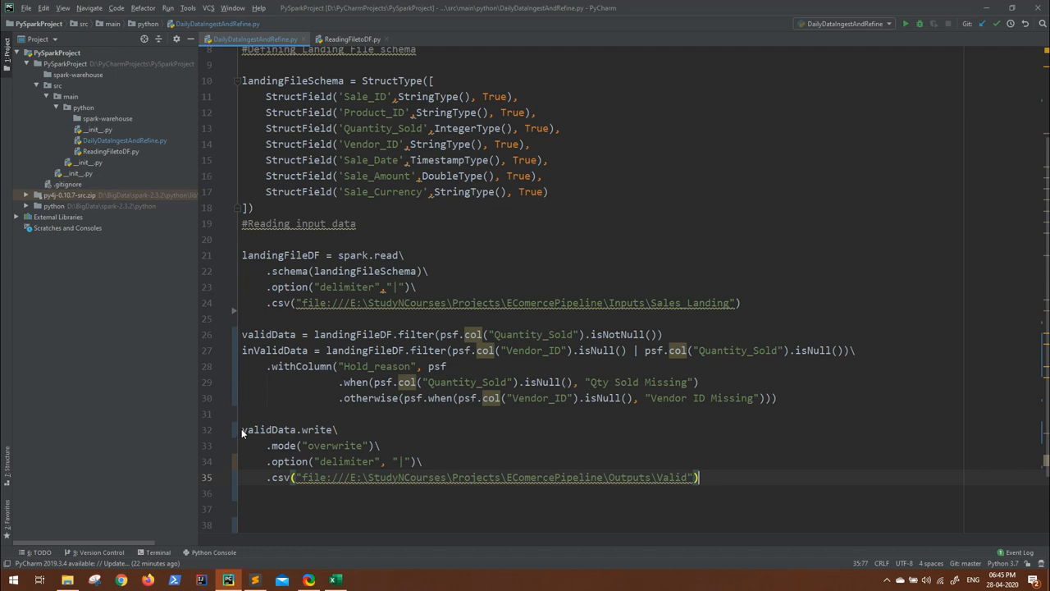
left_click_drag(242, 429, 699, 477)
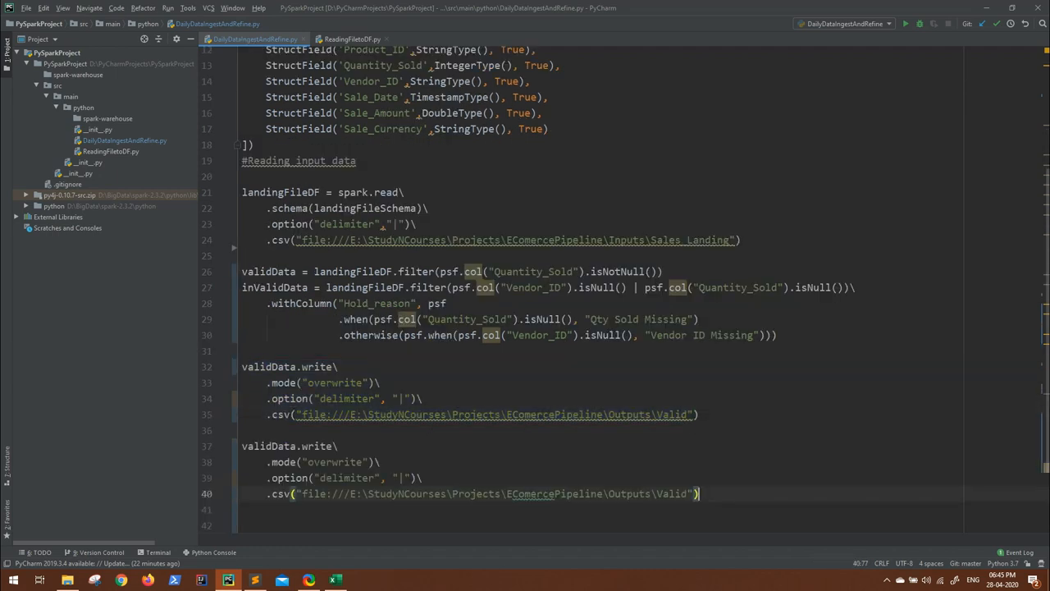
- Change the copied block to write inValidData in append mode to Outputs\Hold
type("inV")
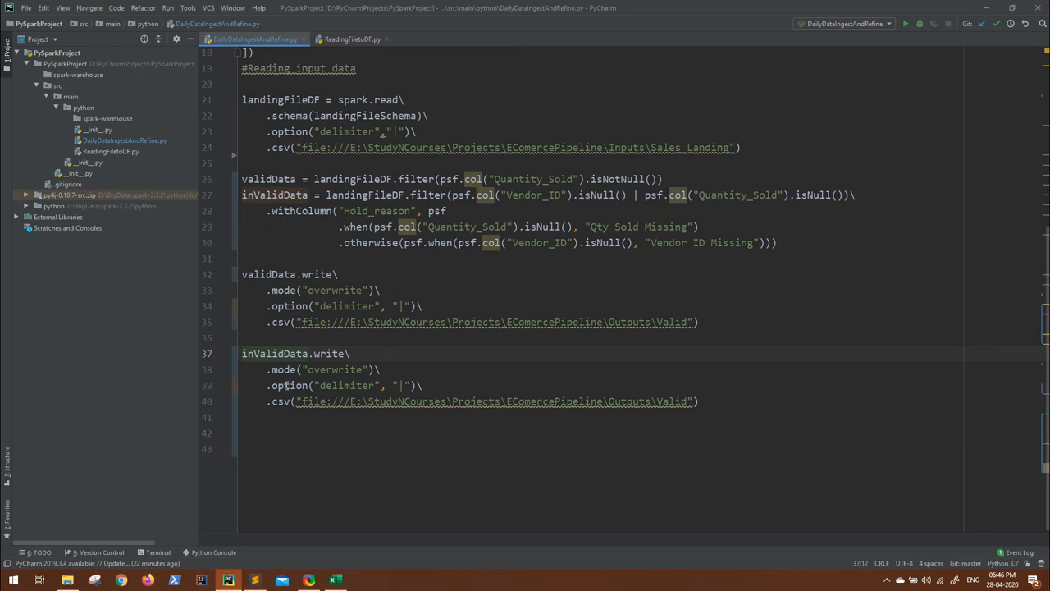
left_click(307, 353)
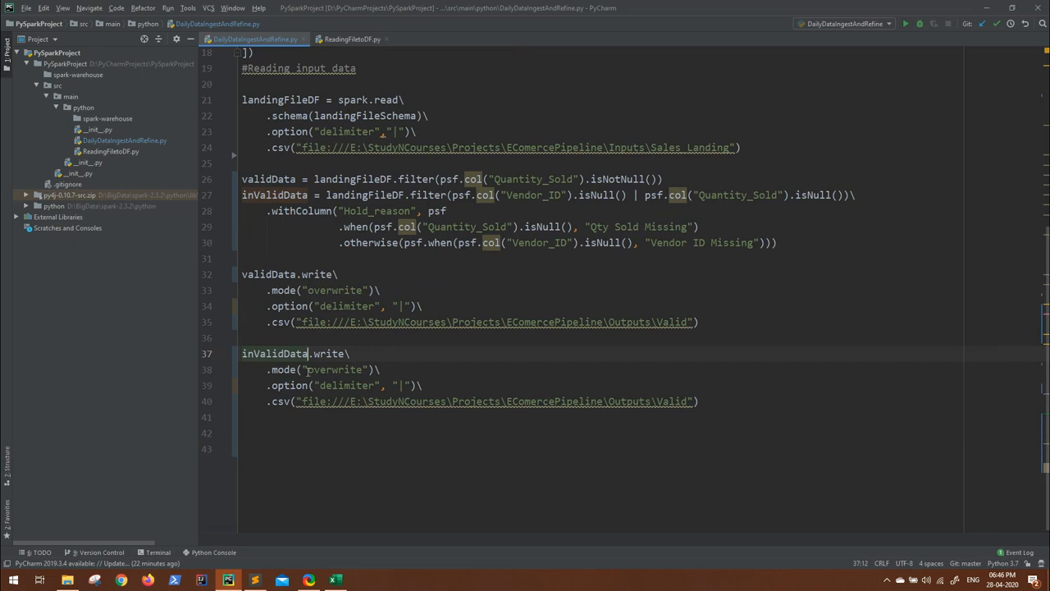
double_click(334, 370)
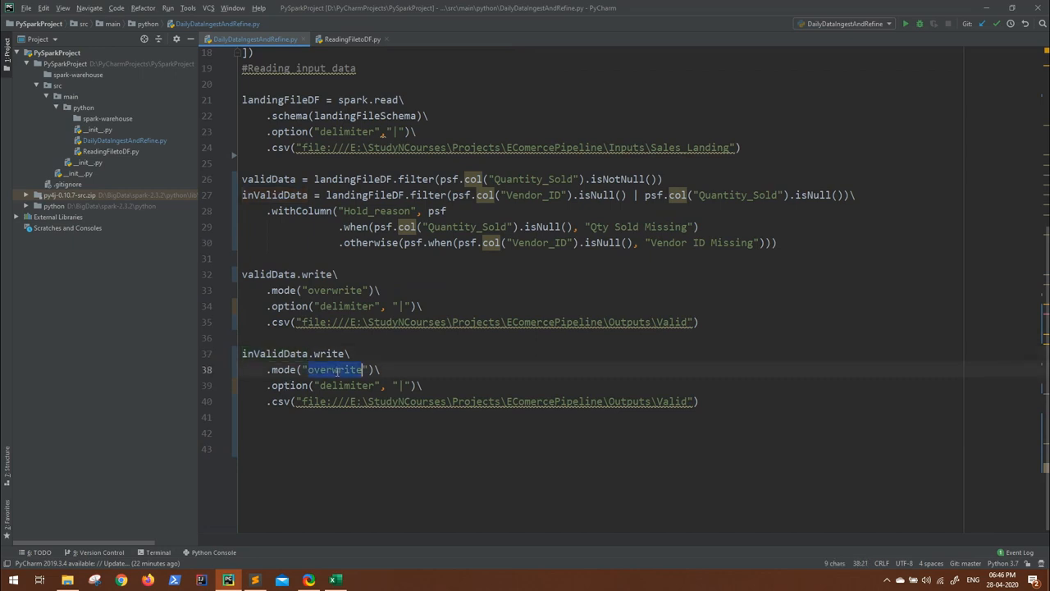
type("append")
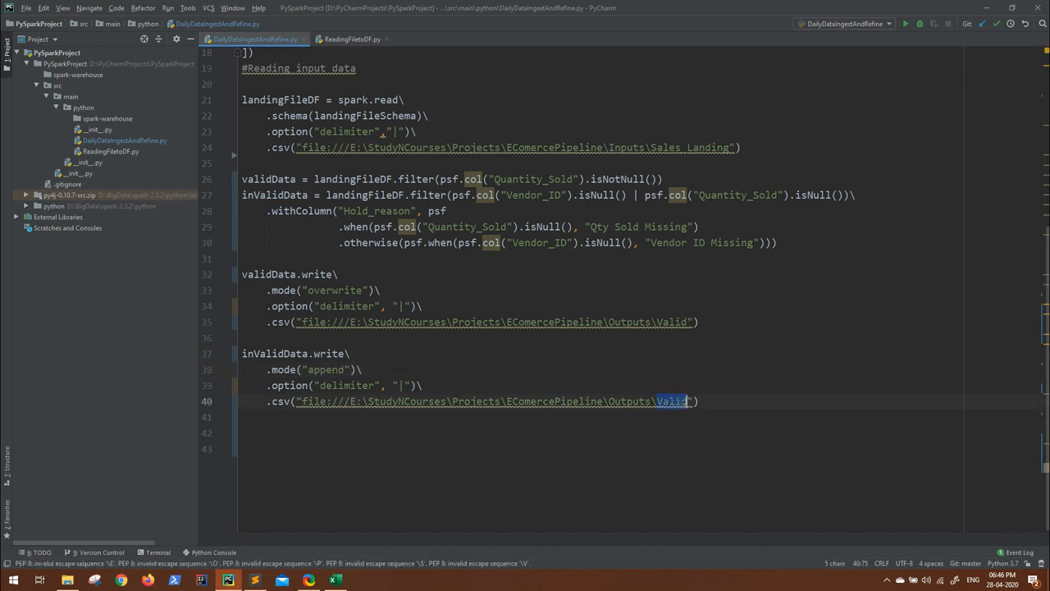
type("Hold")
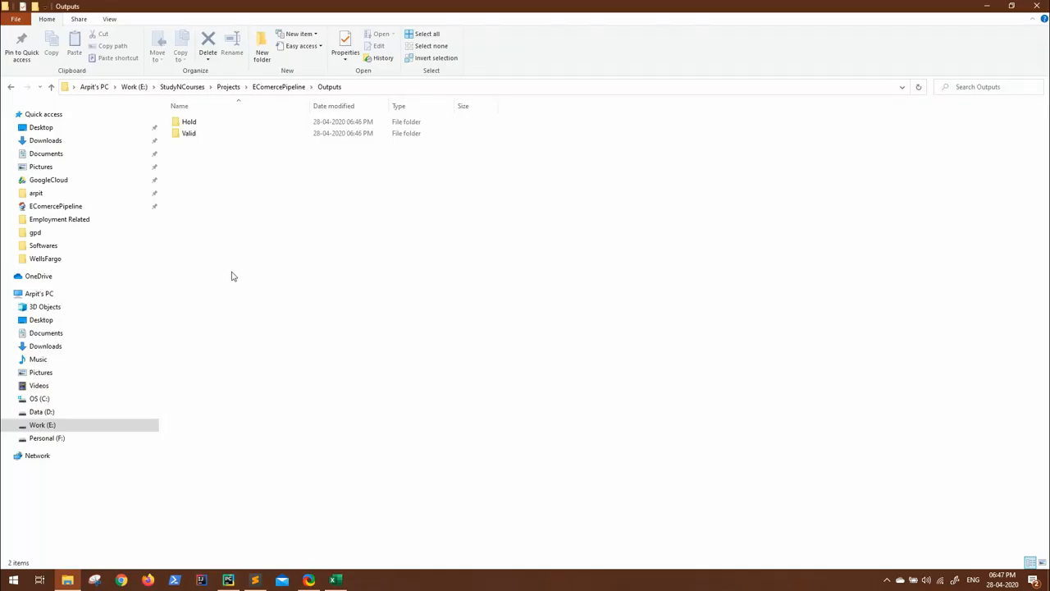
- Open the Spark part CSV files from both the Valid and Hold output folders
left_click(188, 122)
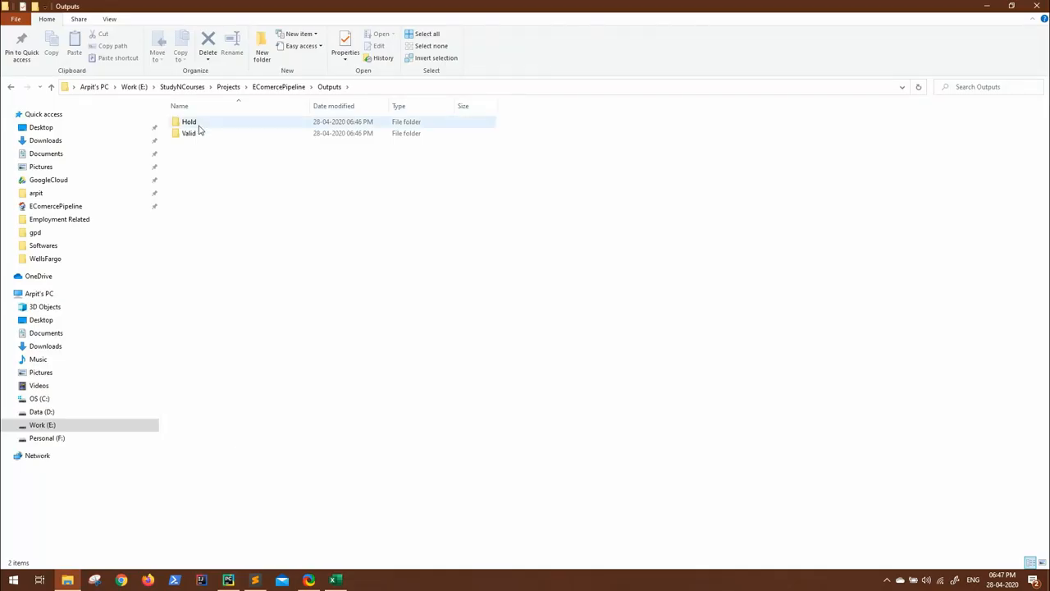
double_click(189, 133)
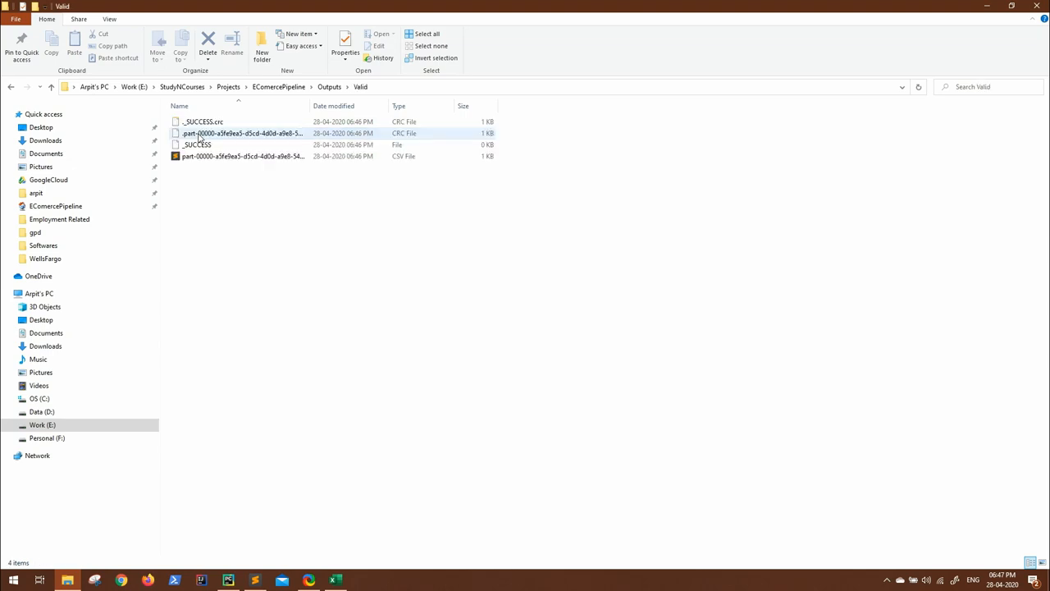
double_click(243, 156)
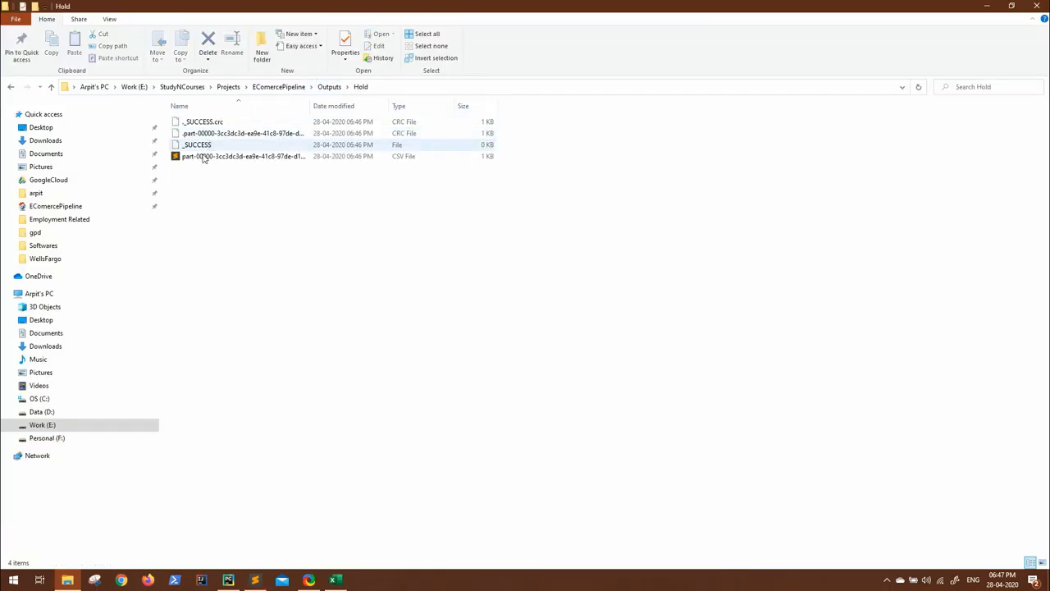
double_click(242, 156)
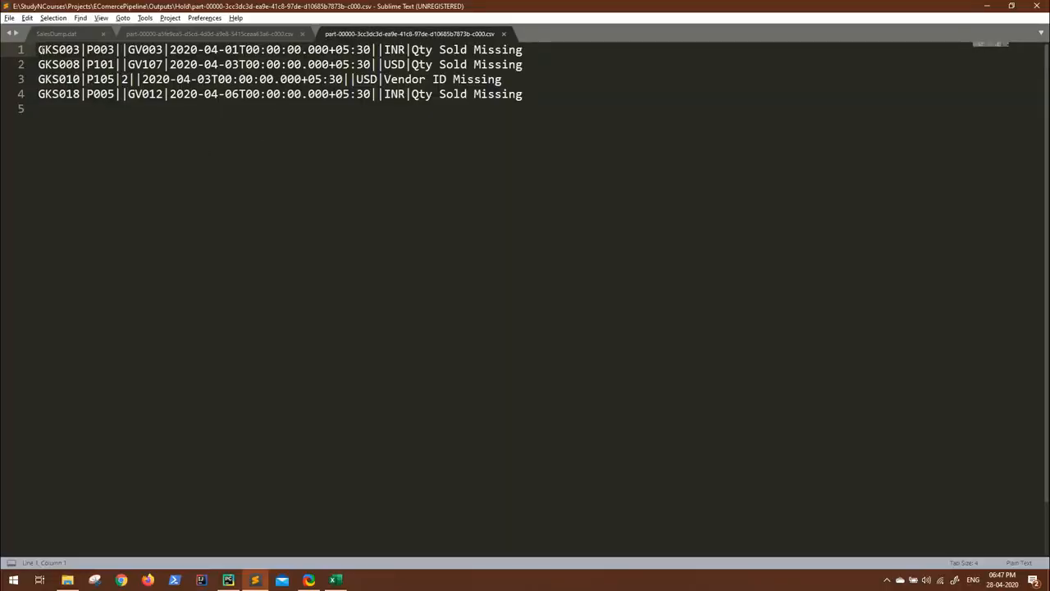
- Highlight the 'Vendor ID Missing' reason on row 3, then return to PyCharm
left_click_drag(412, 49, 522, 49)
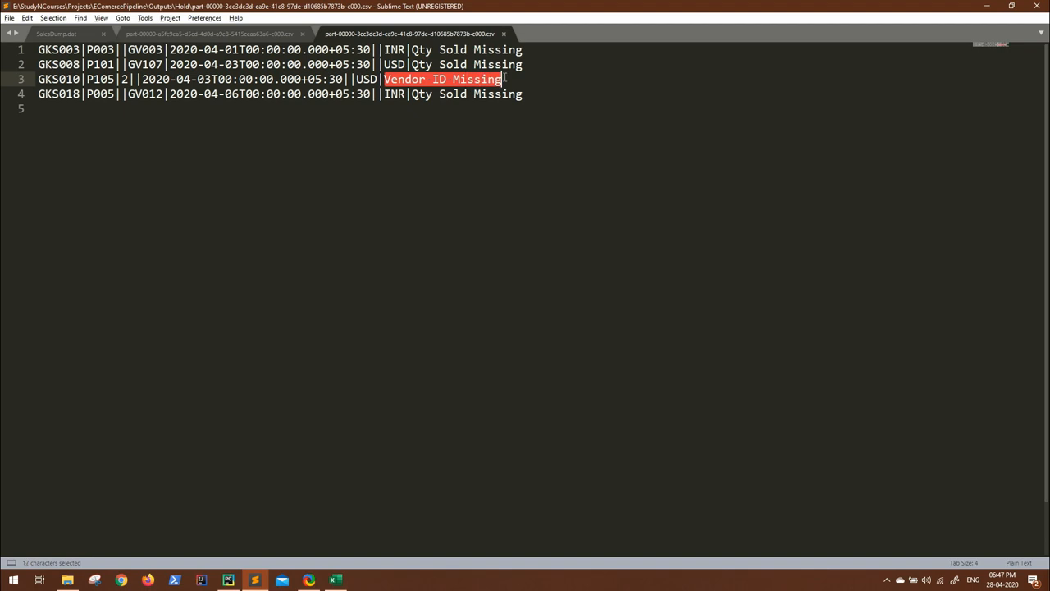
mouse_move(503, 134)
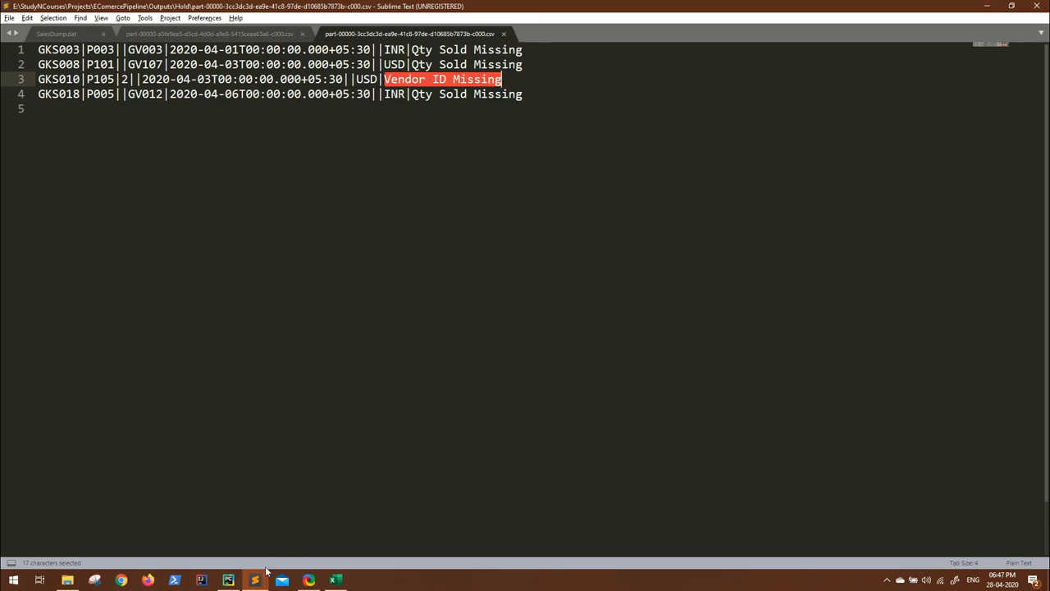
left_click(228, 580)
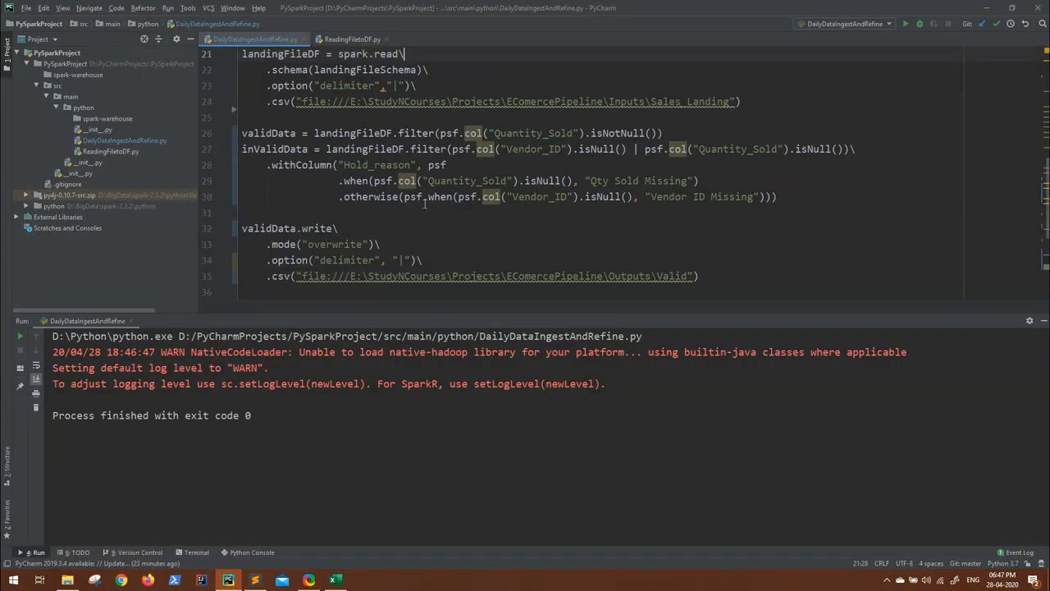
scroll("down", 3)
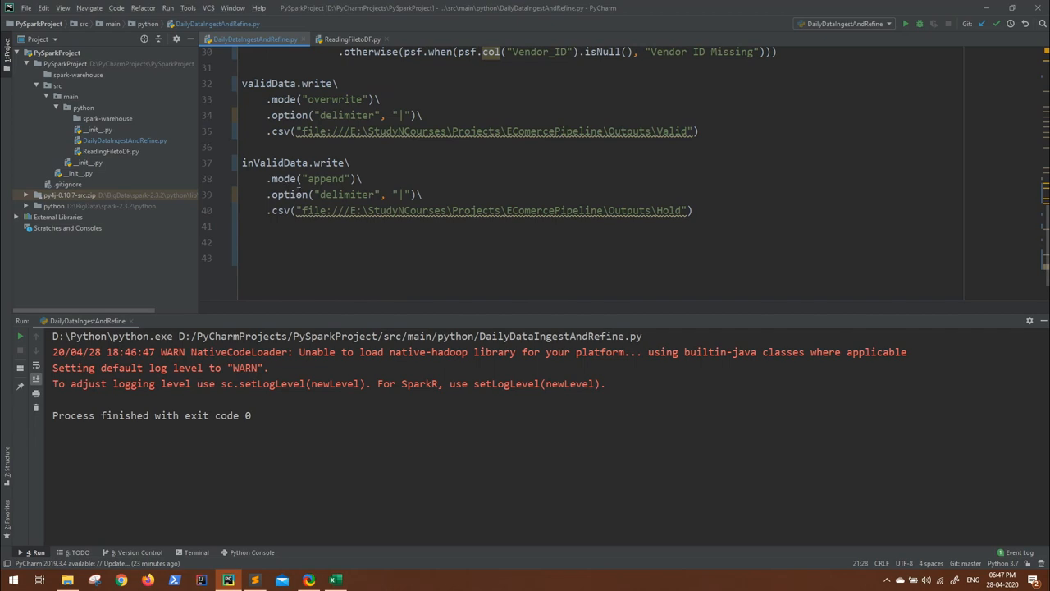
mouse_move(435, 314)
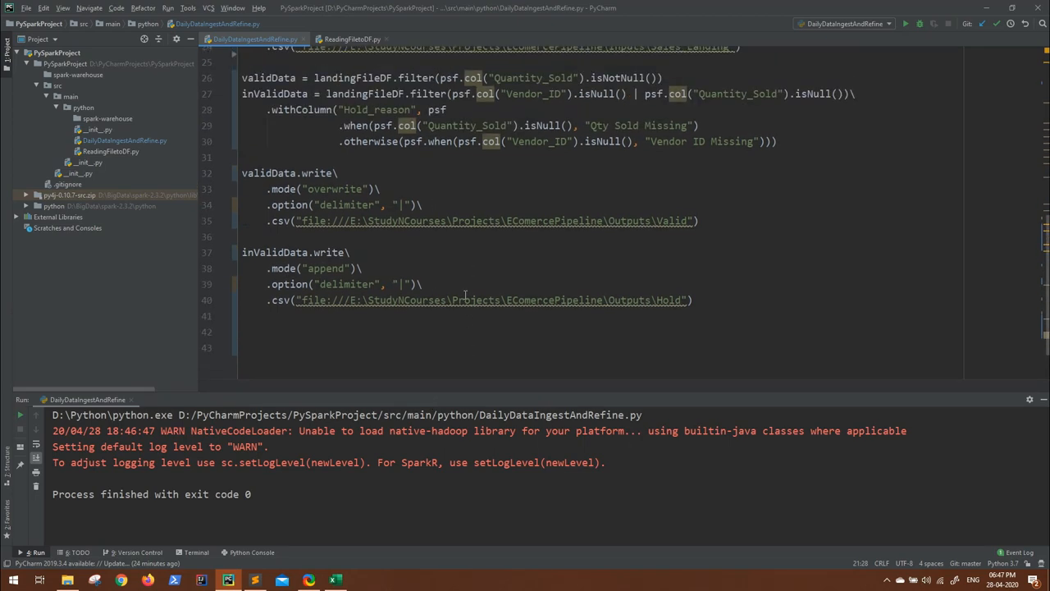
scroll("up", 3)
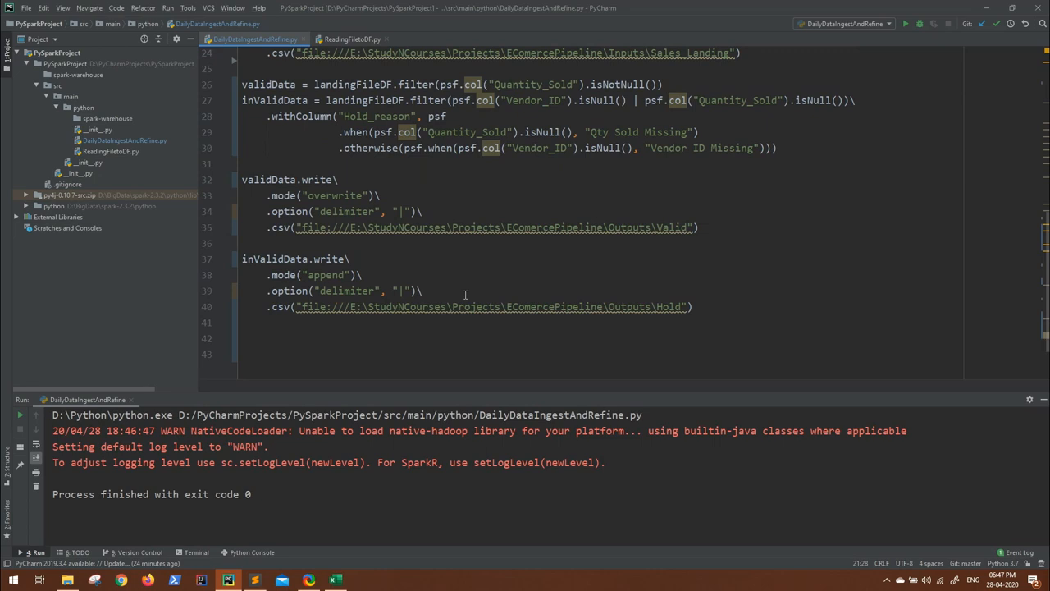
left_click(425, 195)
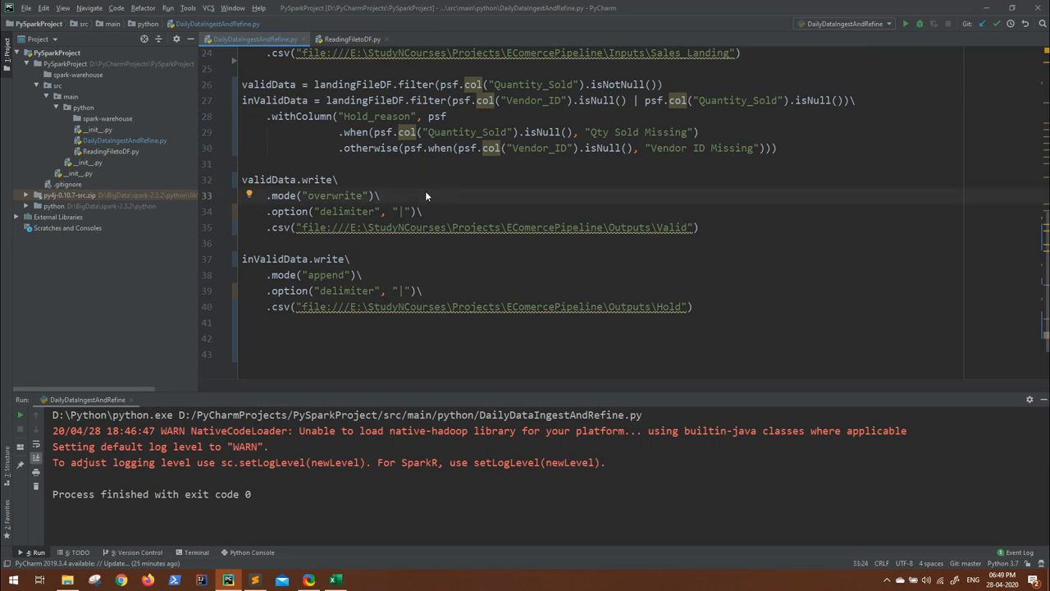